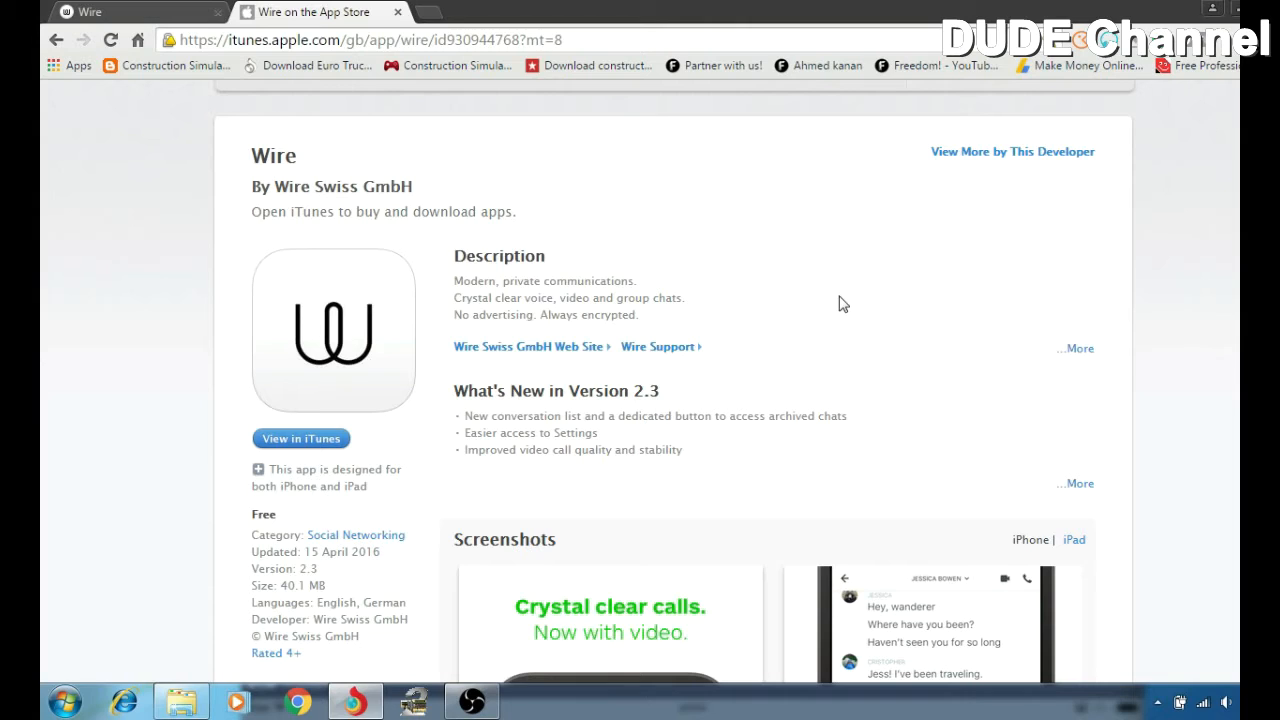
mouse_move(668, 398)
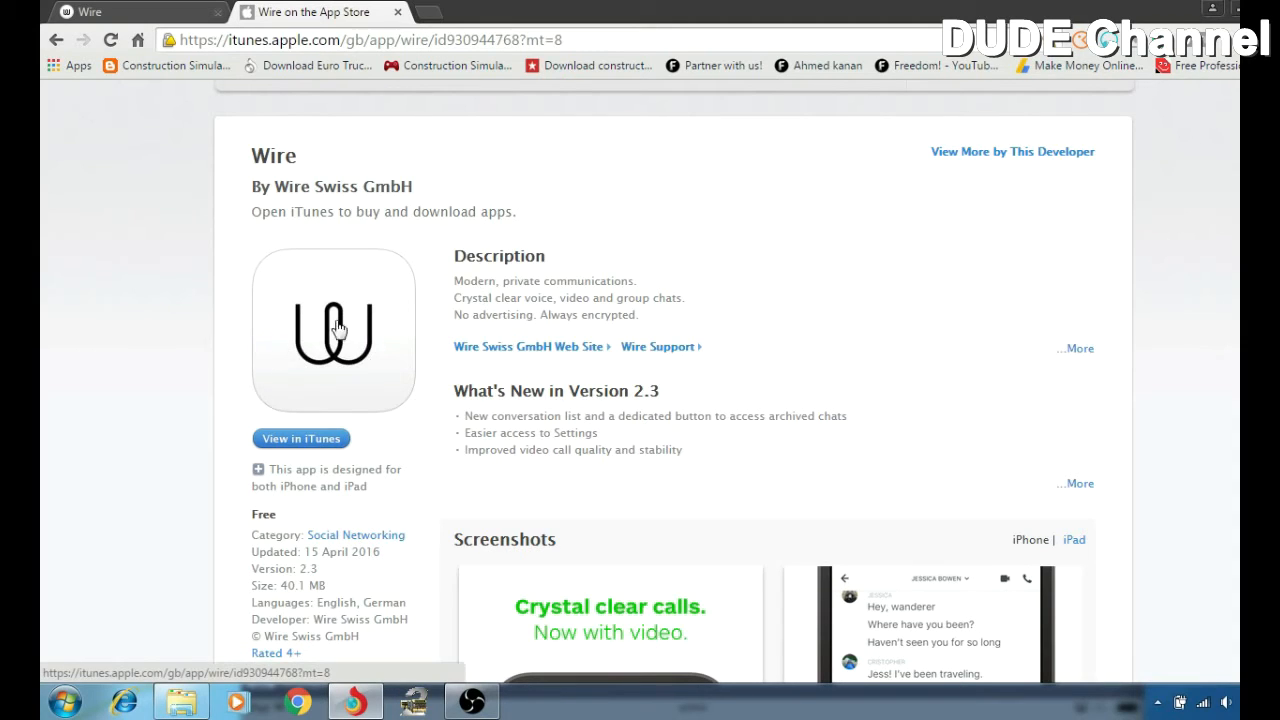
mouse_move(288, 338)
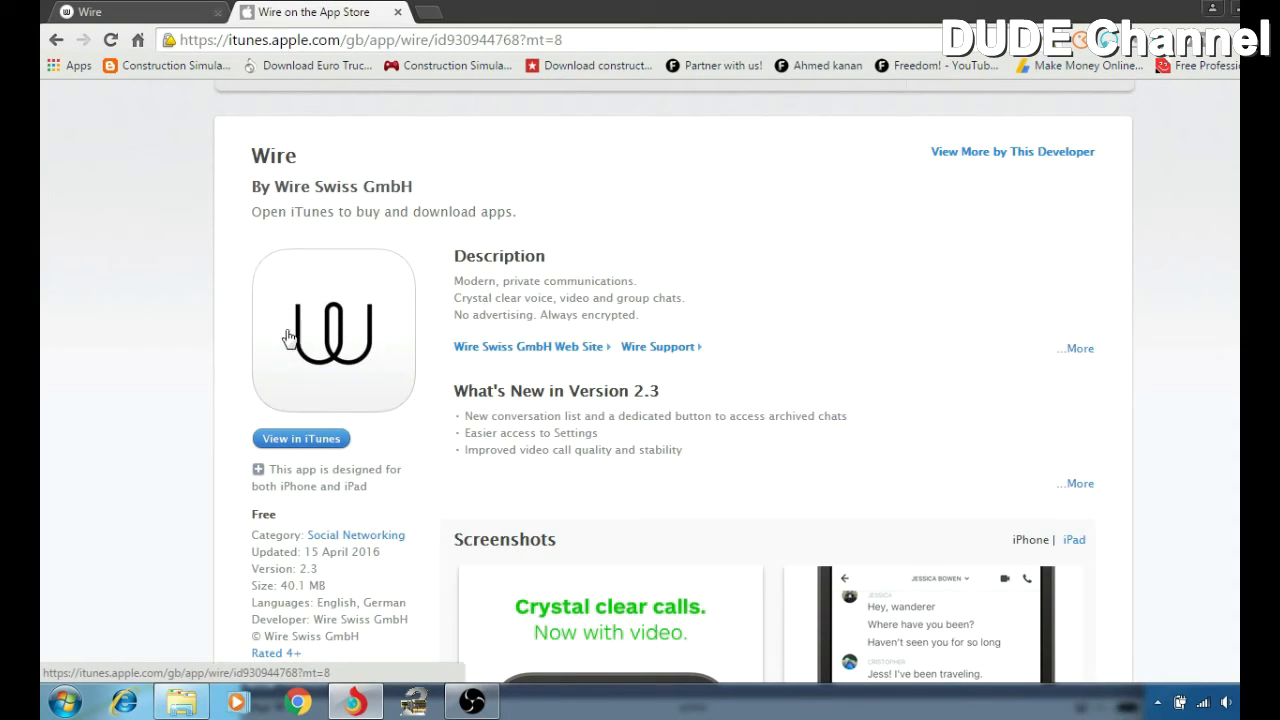
mouse_move(142, 332)
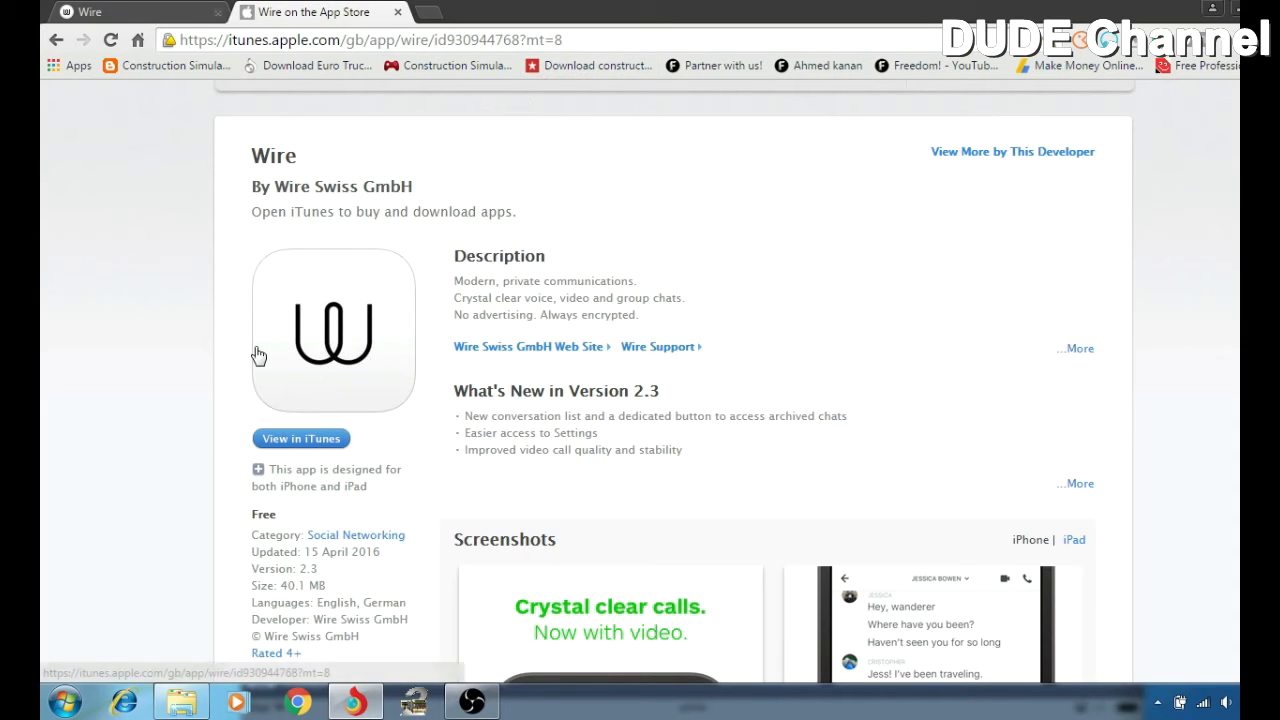
mouse_move(140, 12)
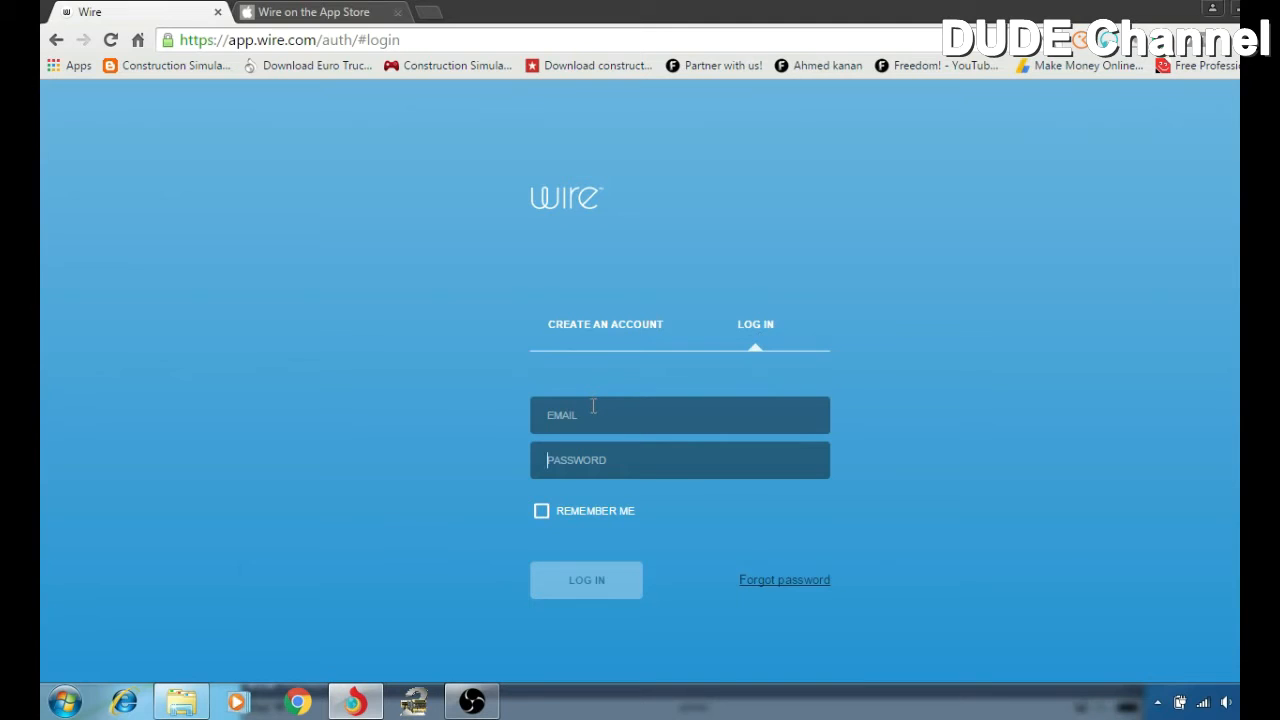
mouse_move(402, 344)
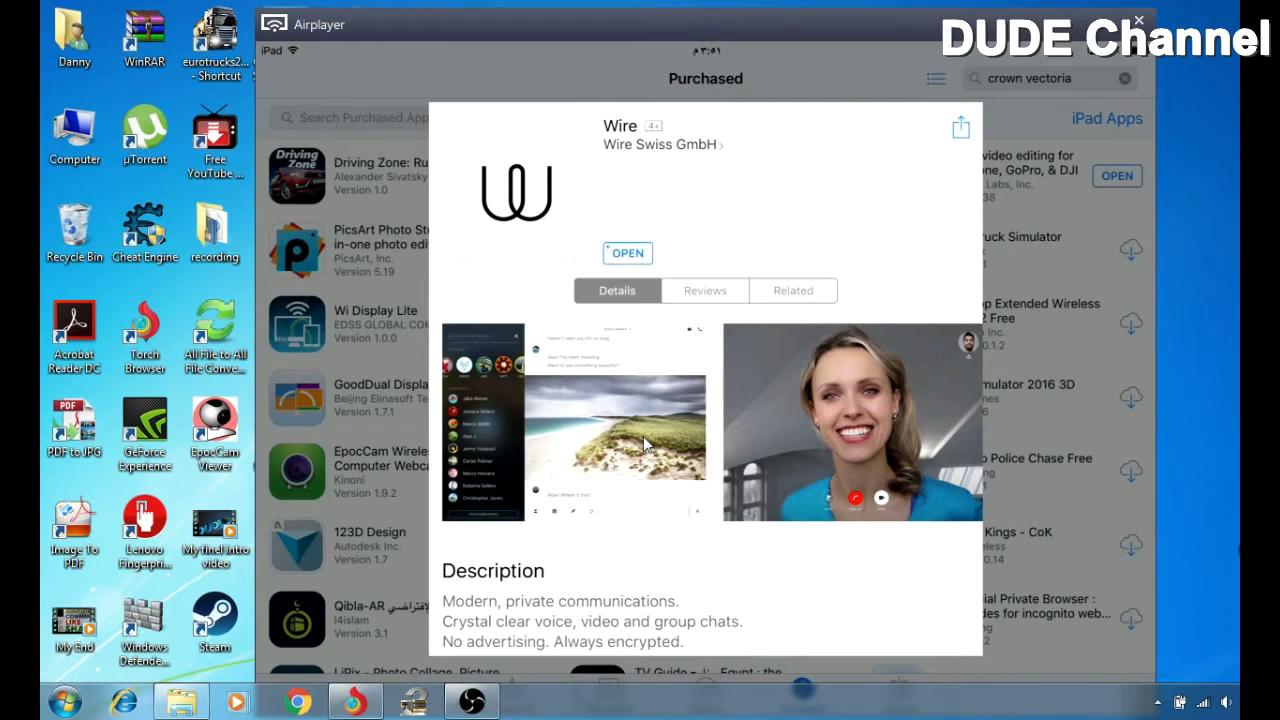
mouse_move(576, 210)
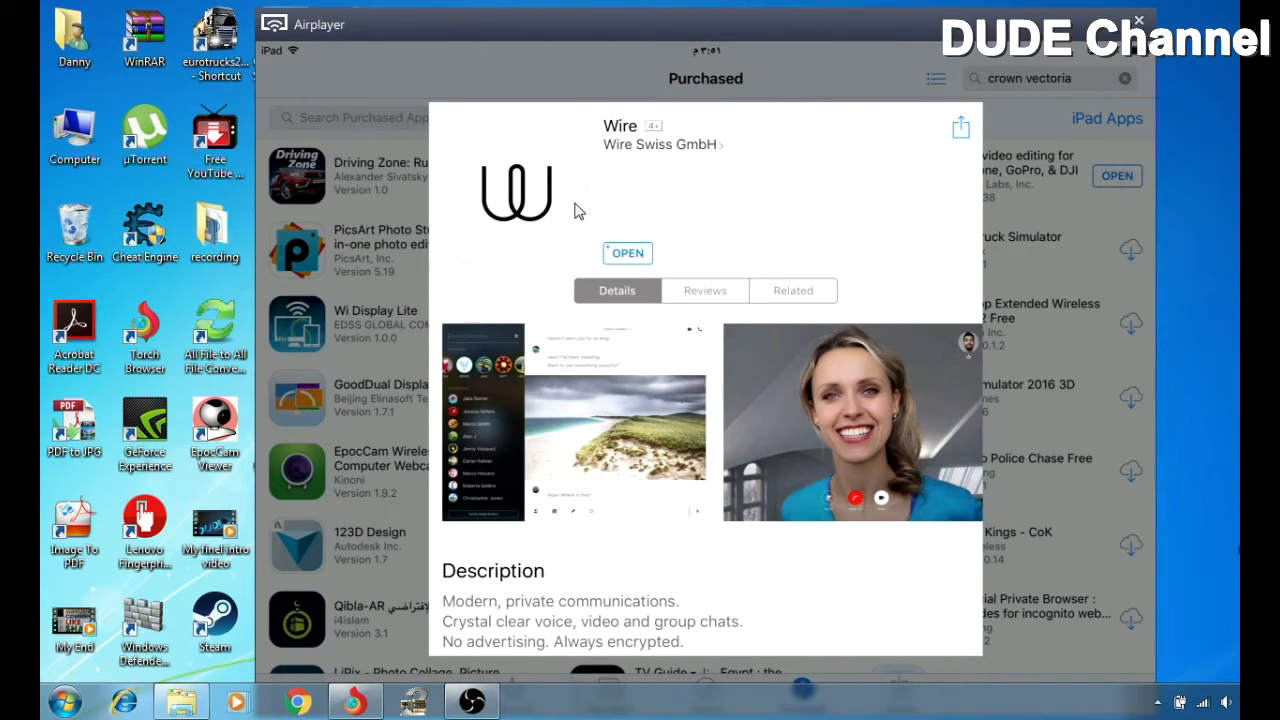
mouse_move(604, 172)
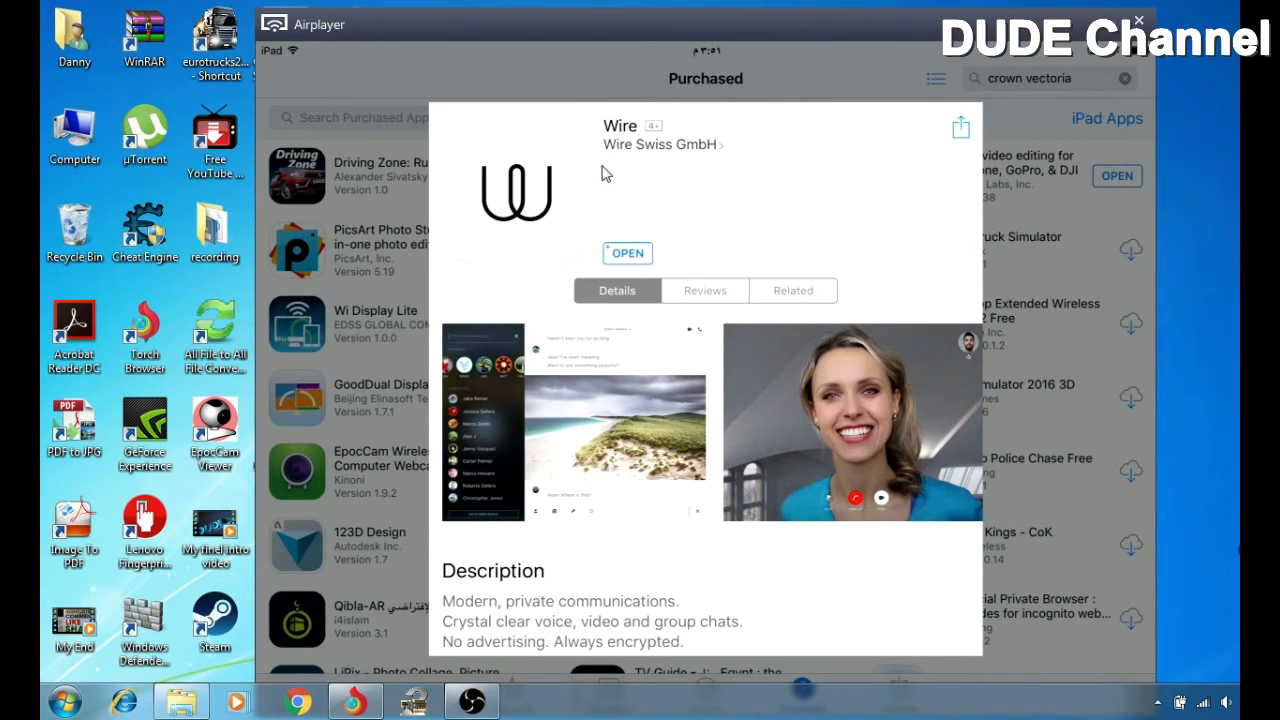
mouse_move(736, 164)
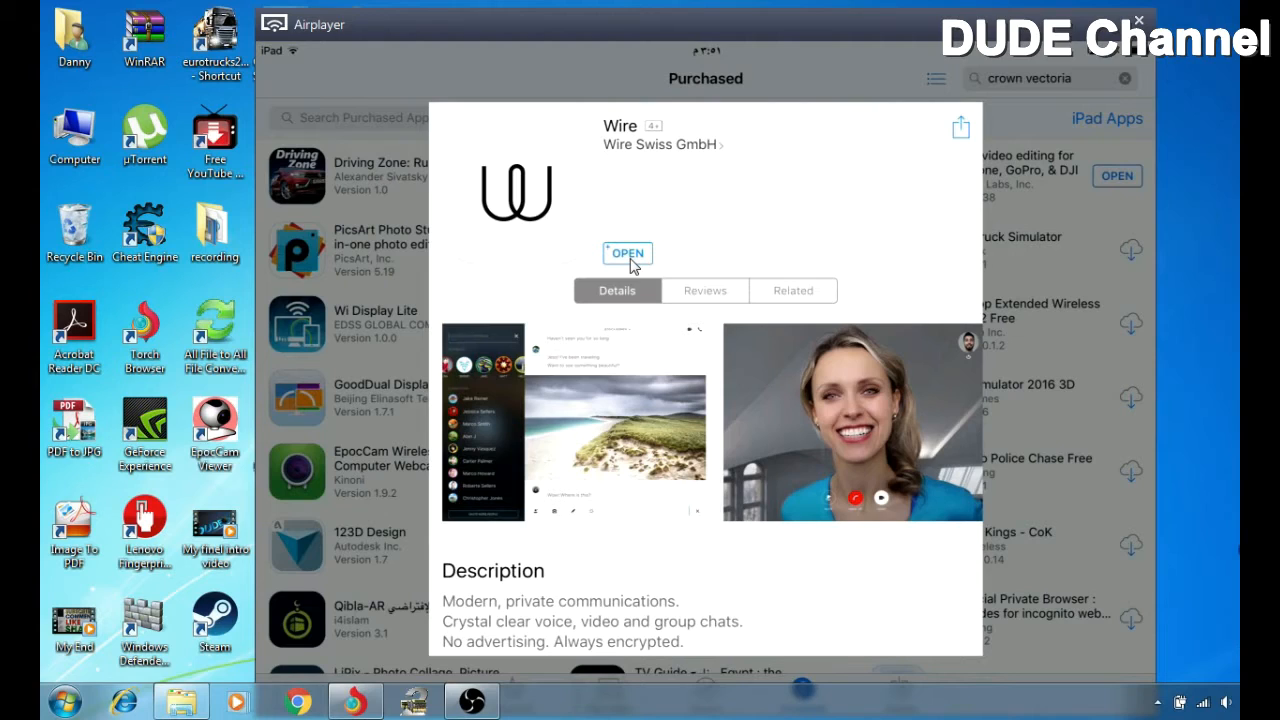
Launch Wire from its App Store page, reaching the Create an account screen
click(626, 252)
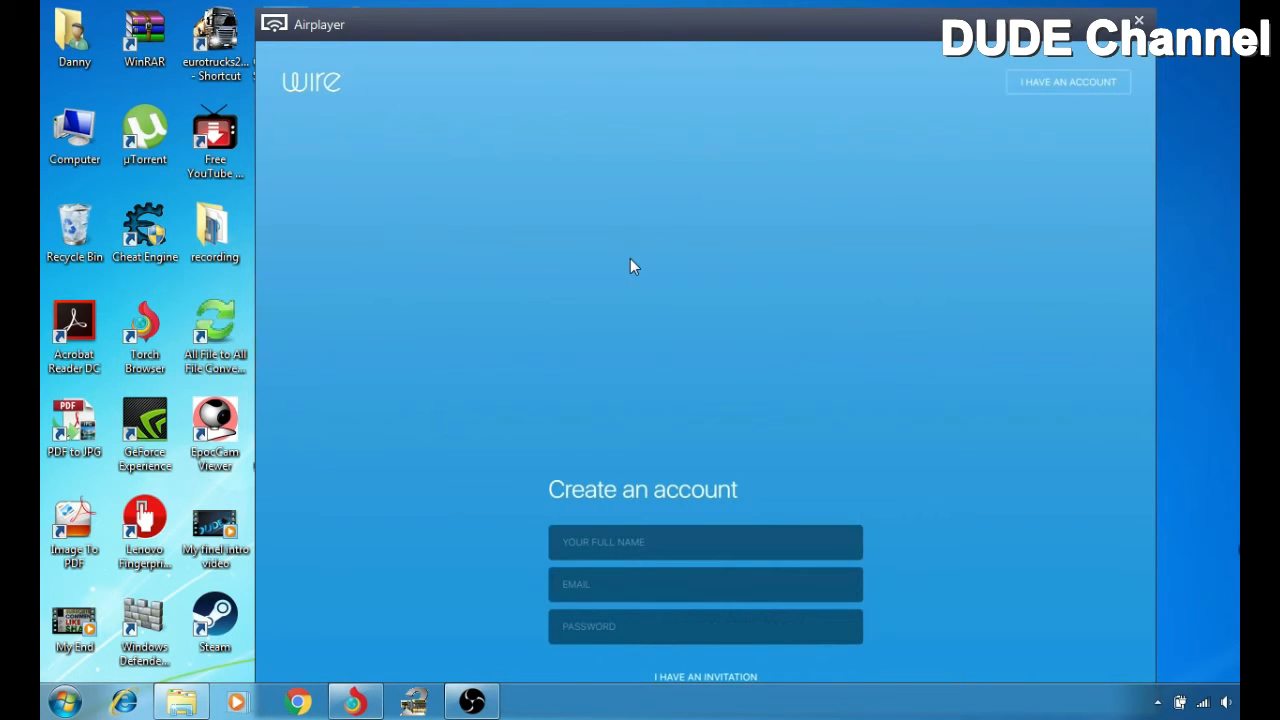
mouse_move(504, 364)
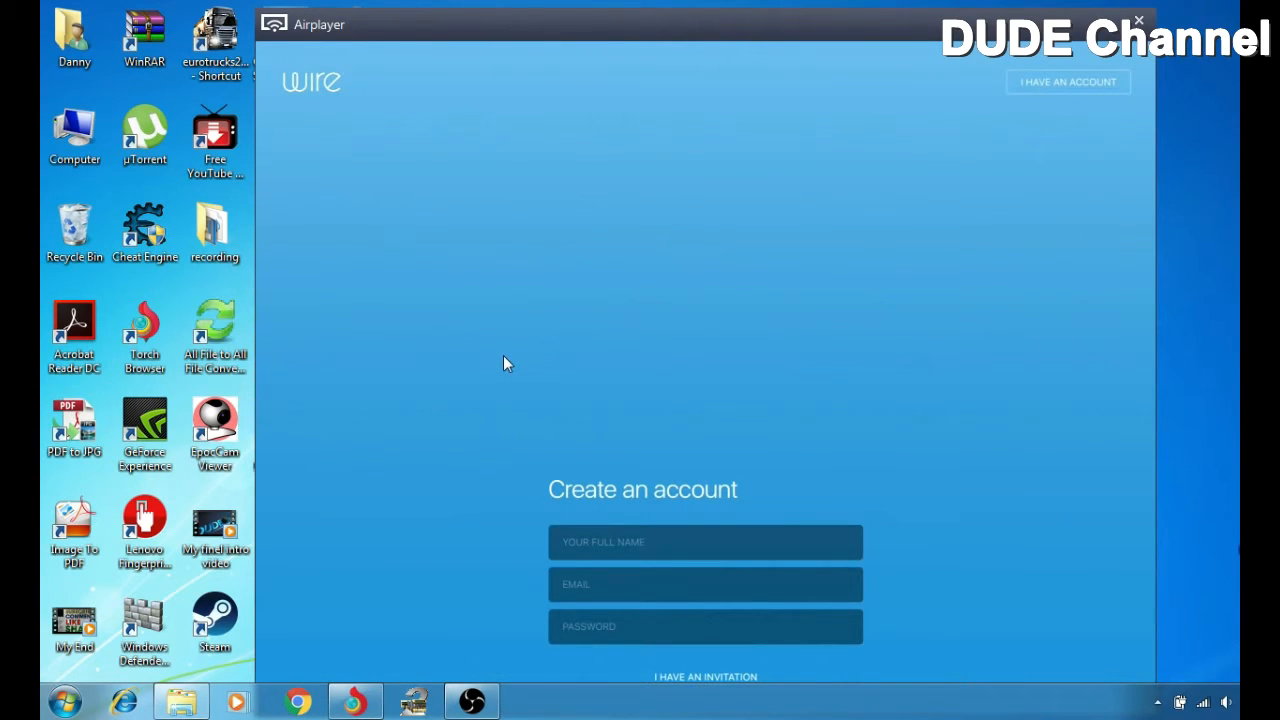
mouse_move(980, 210)
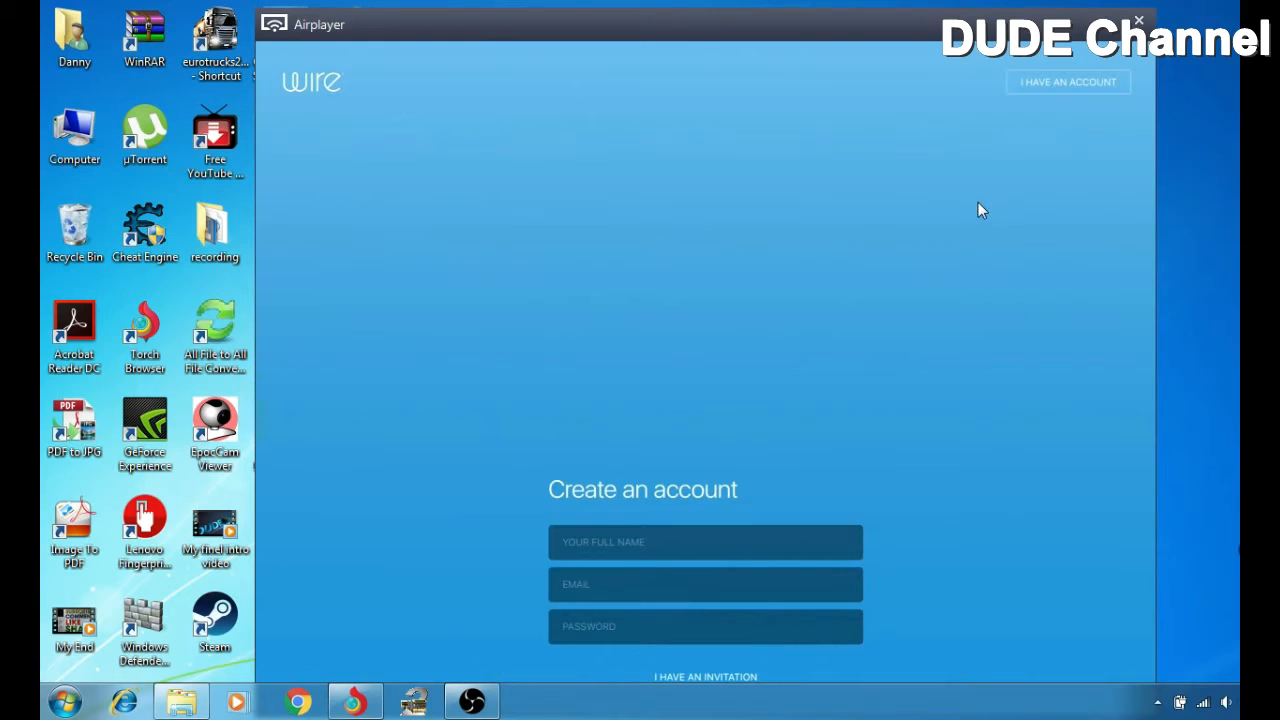
mouse_move(622, 548)
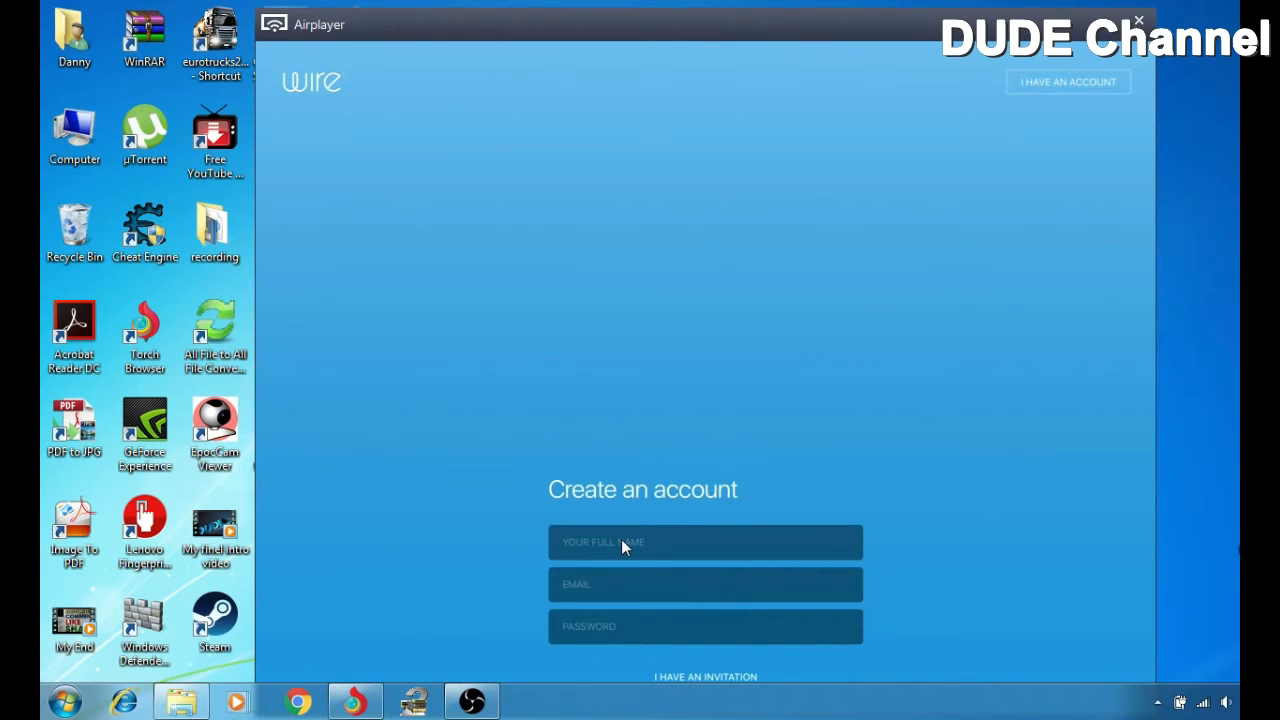
mouse_move(536, 552)
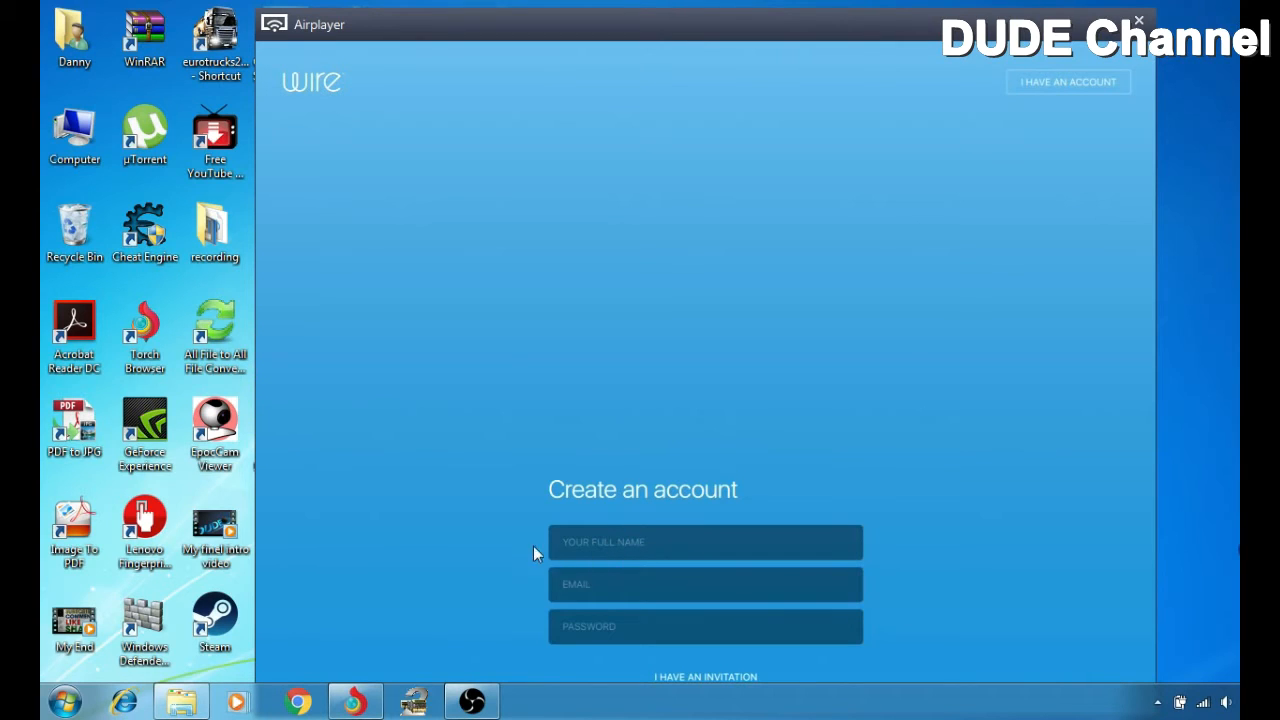
mouse_move(504, 544)
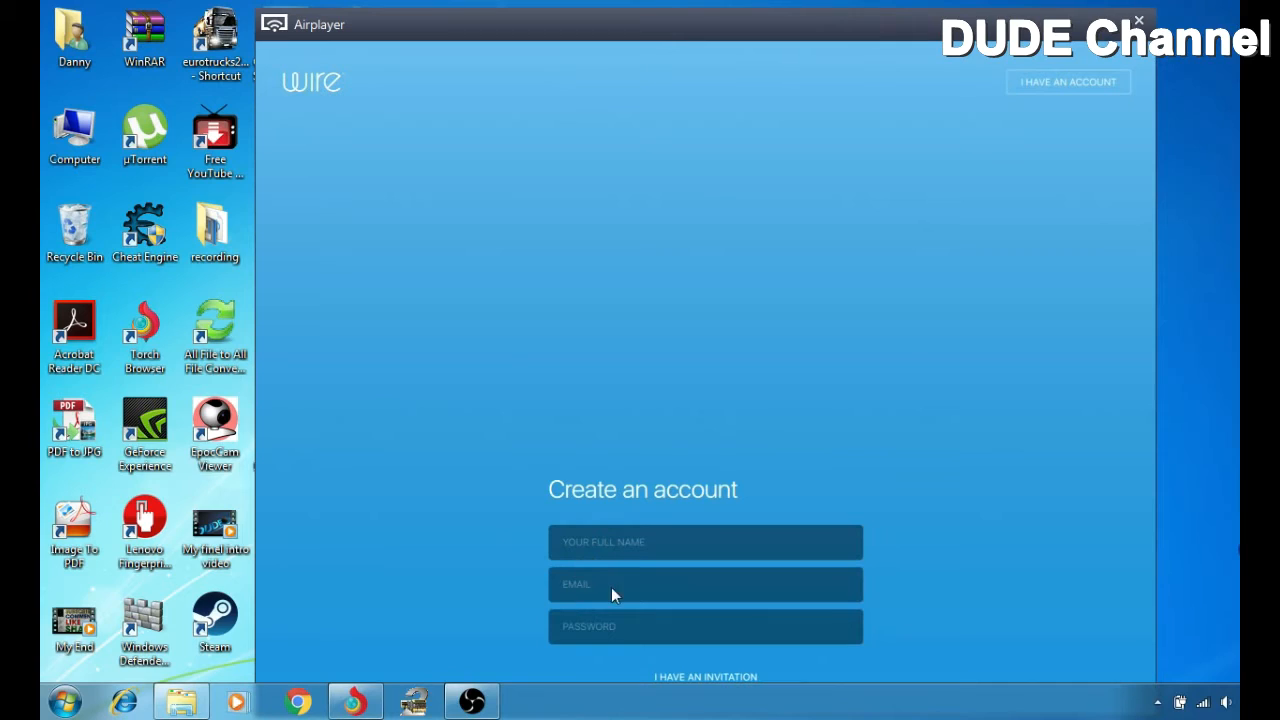
mouse_move(500, 596)
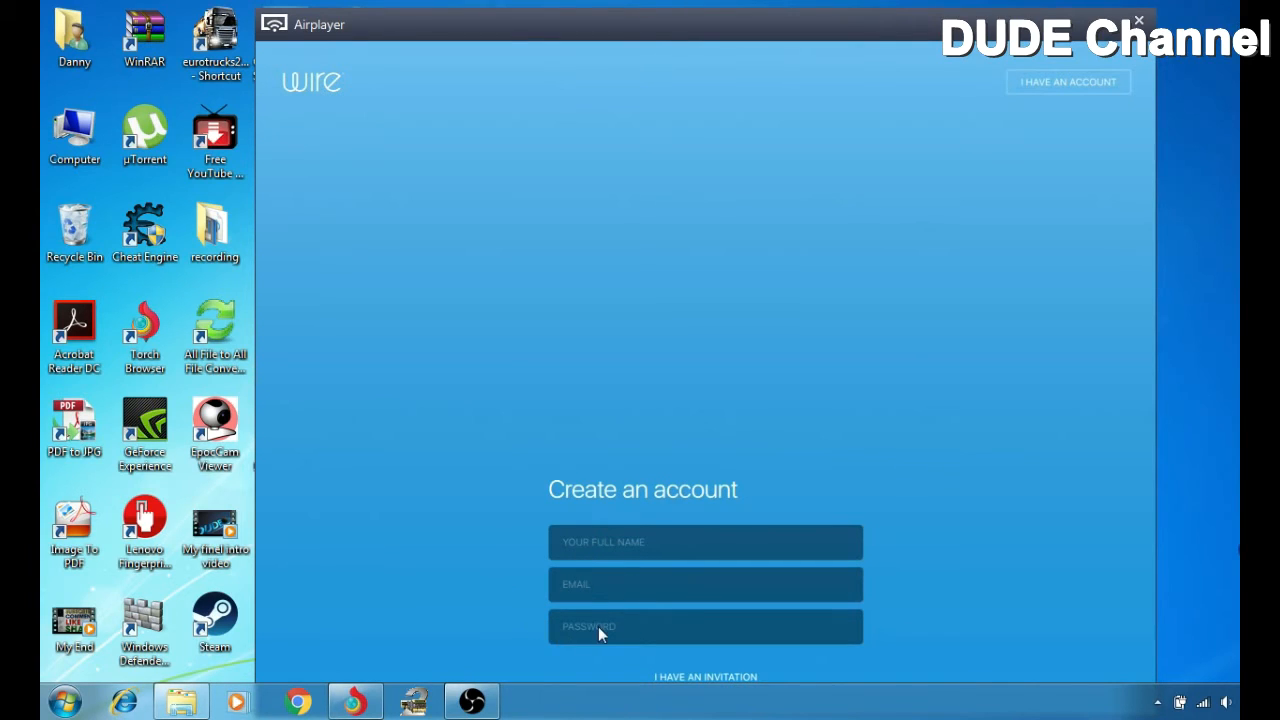
mouse_move(474, 628)
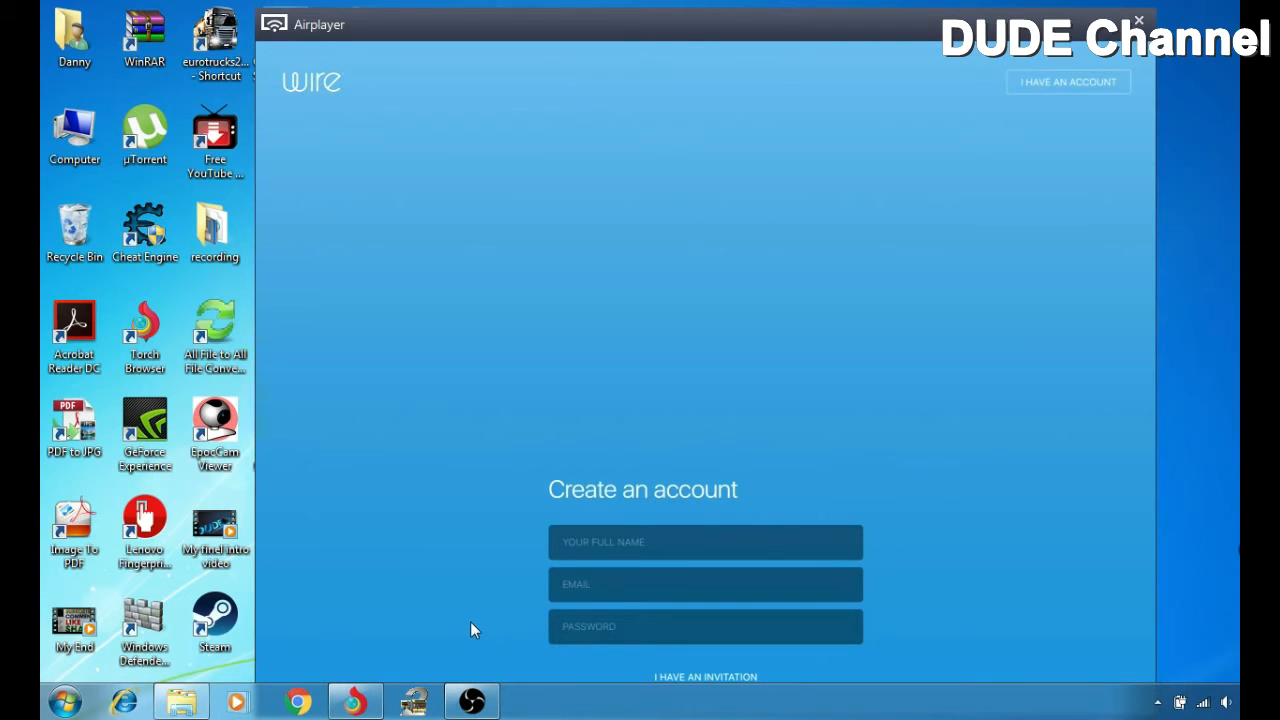
mouse_move(1184, 104)
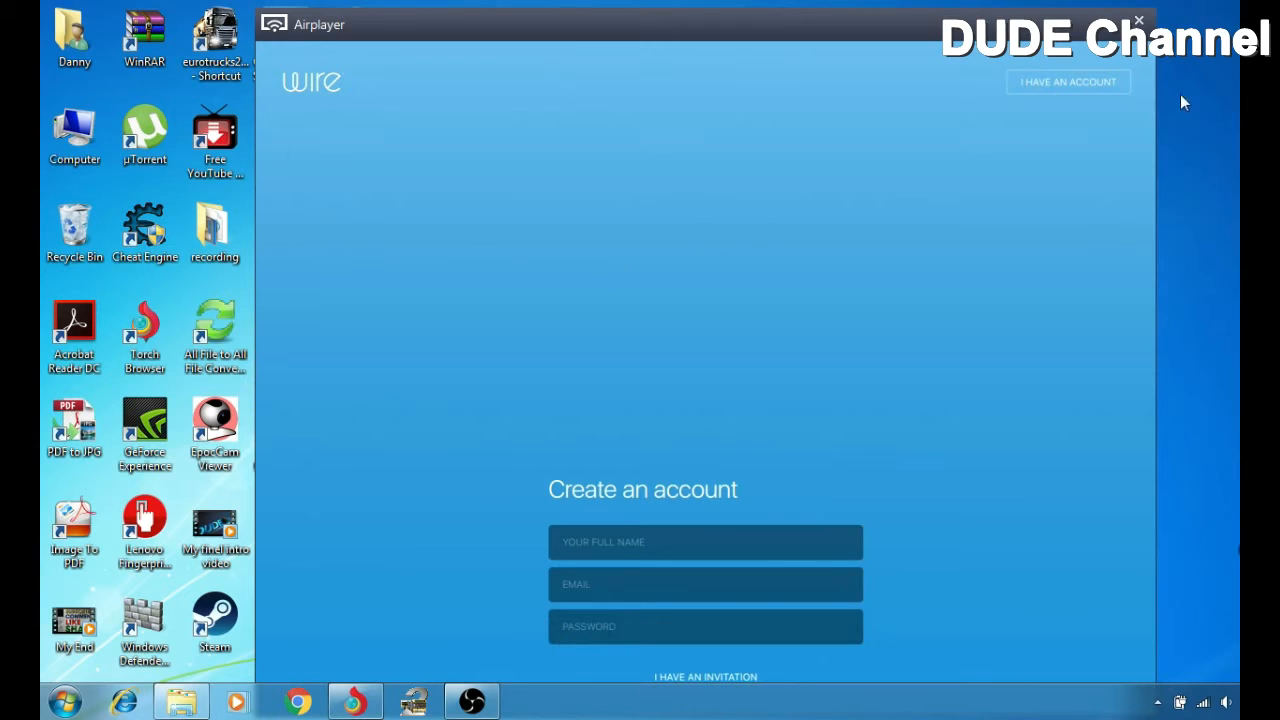
mouse_move(1068, 112)
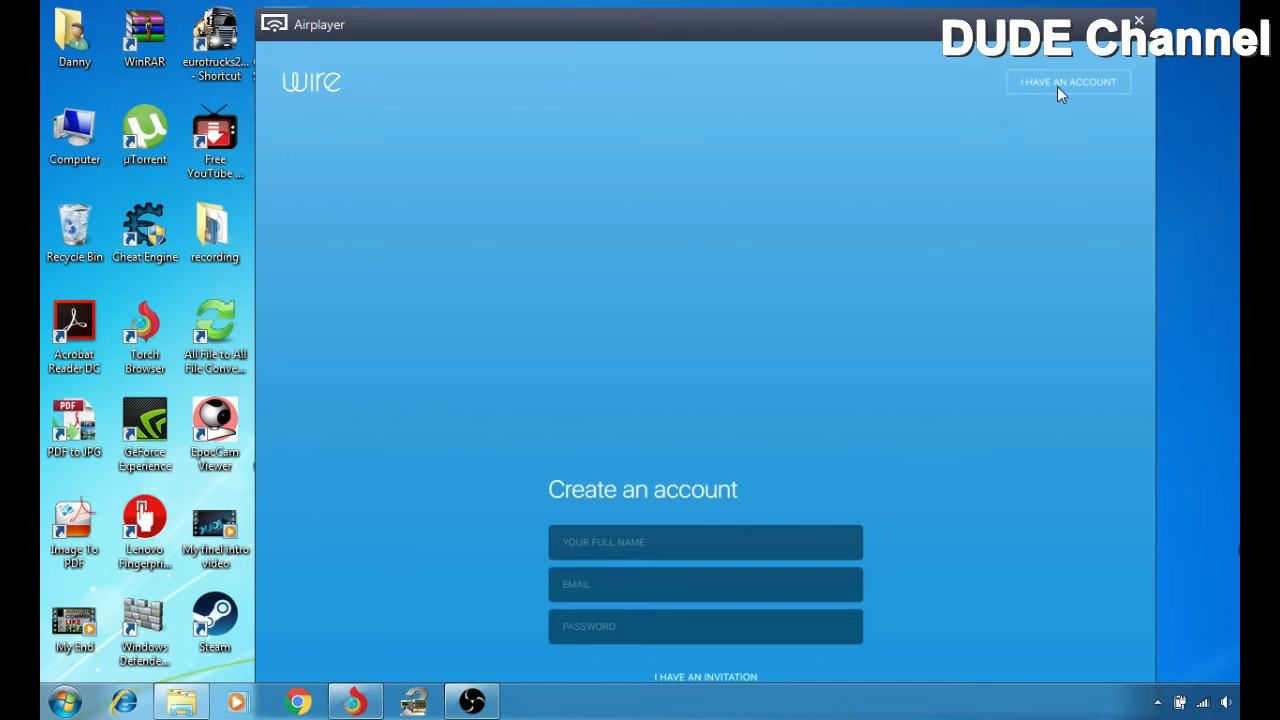
mouse_move(1024, 180)
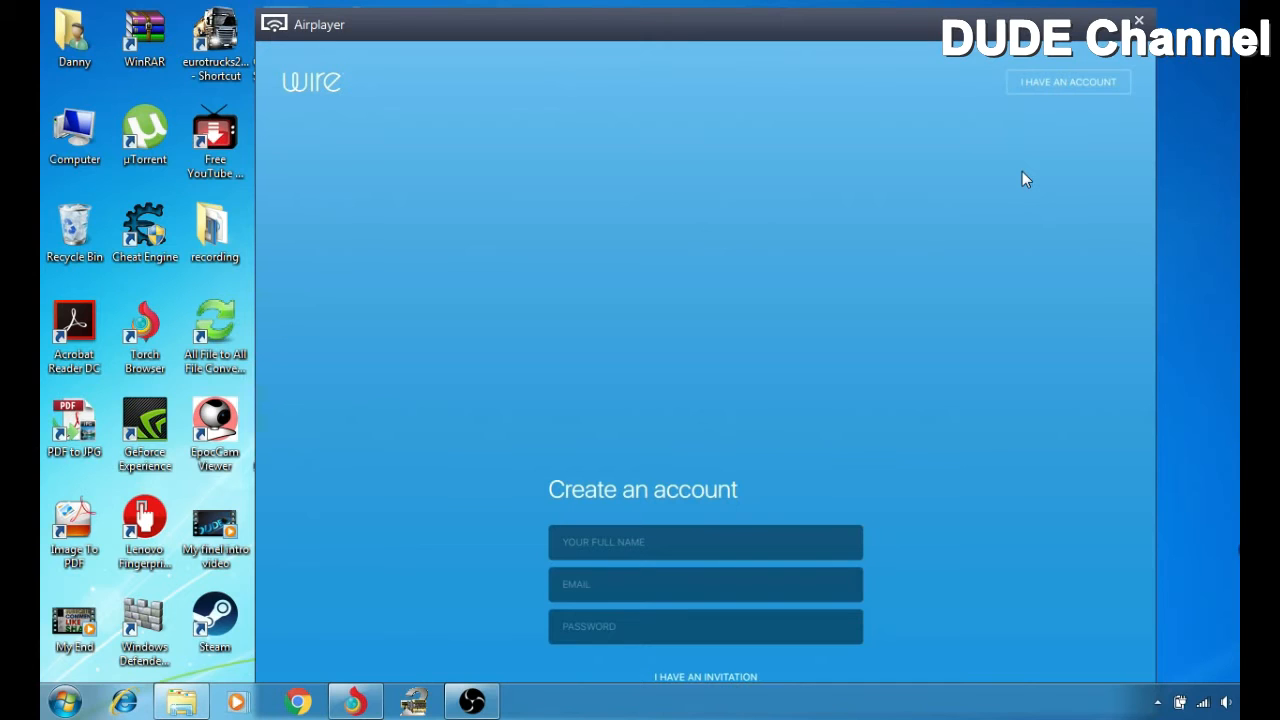
click(1068, 82)
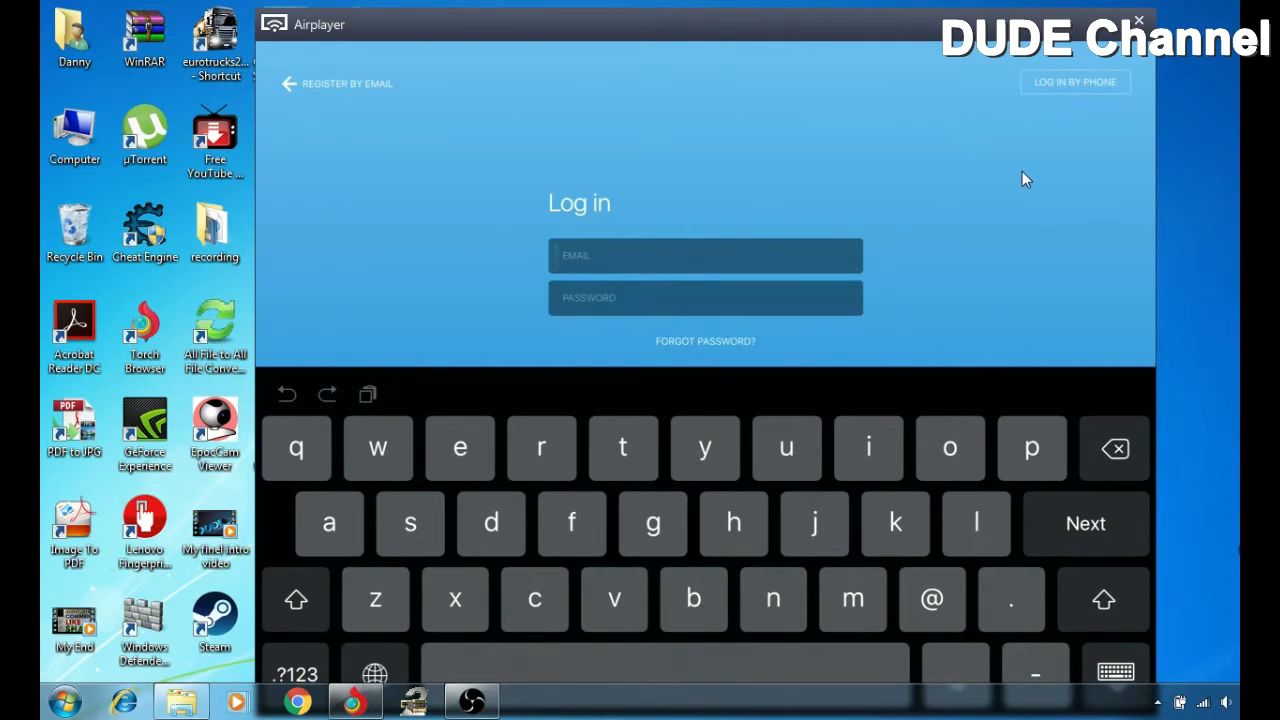
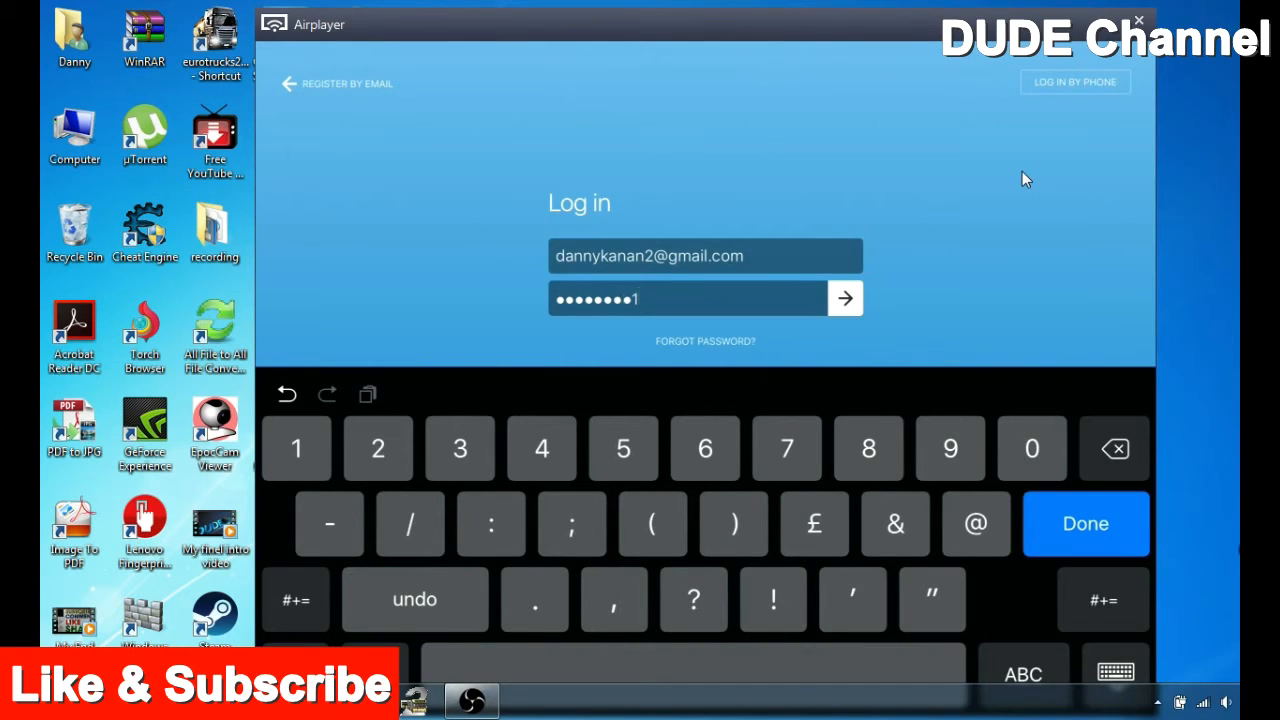
click(1084, 524)
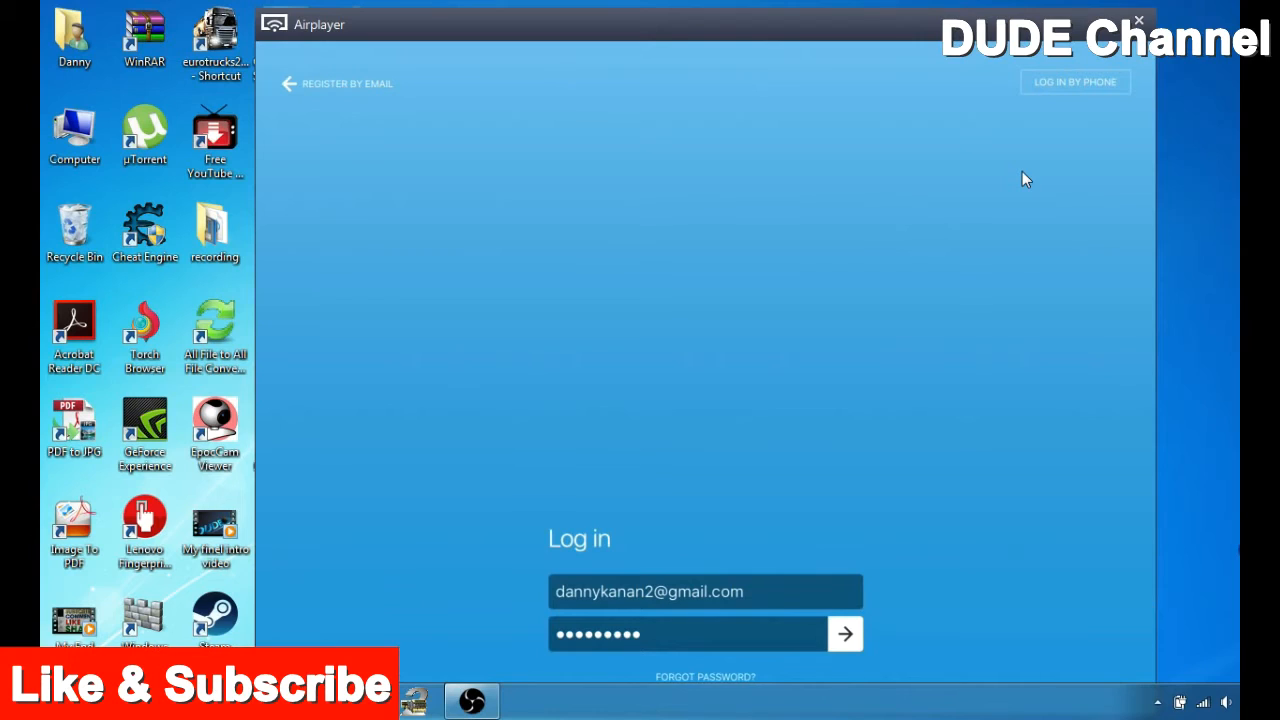
Log in, answer the notifications alert and acknowledge the first-time-device notice with GOT IT
click(844, 632)
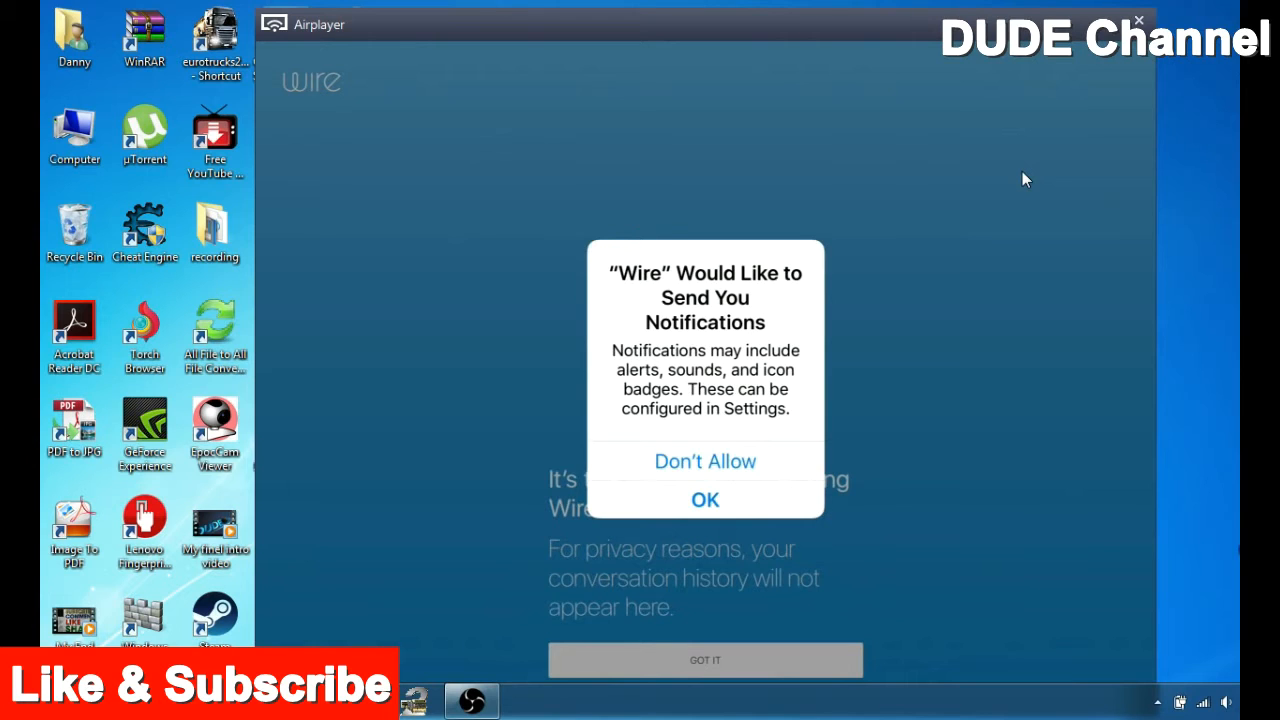
click(704, 500)
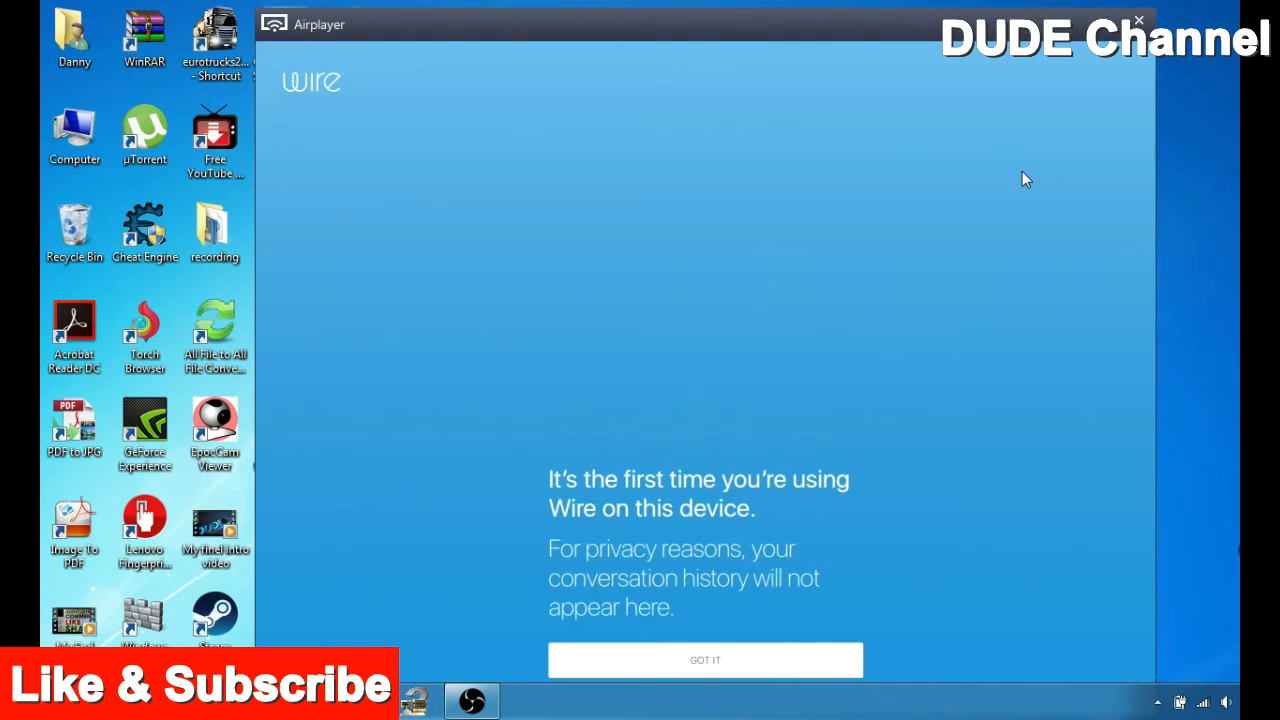
mouse_move(768, 556)
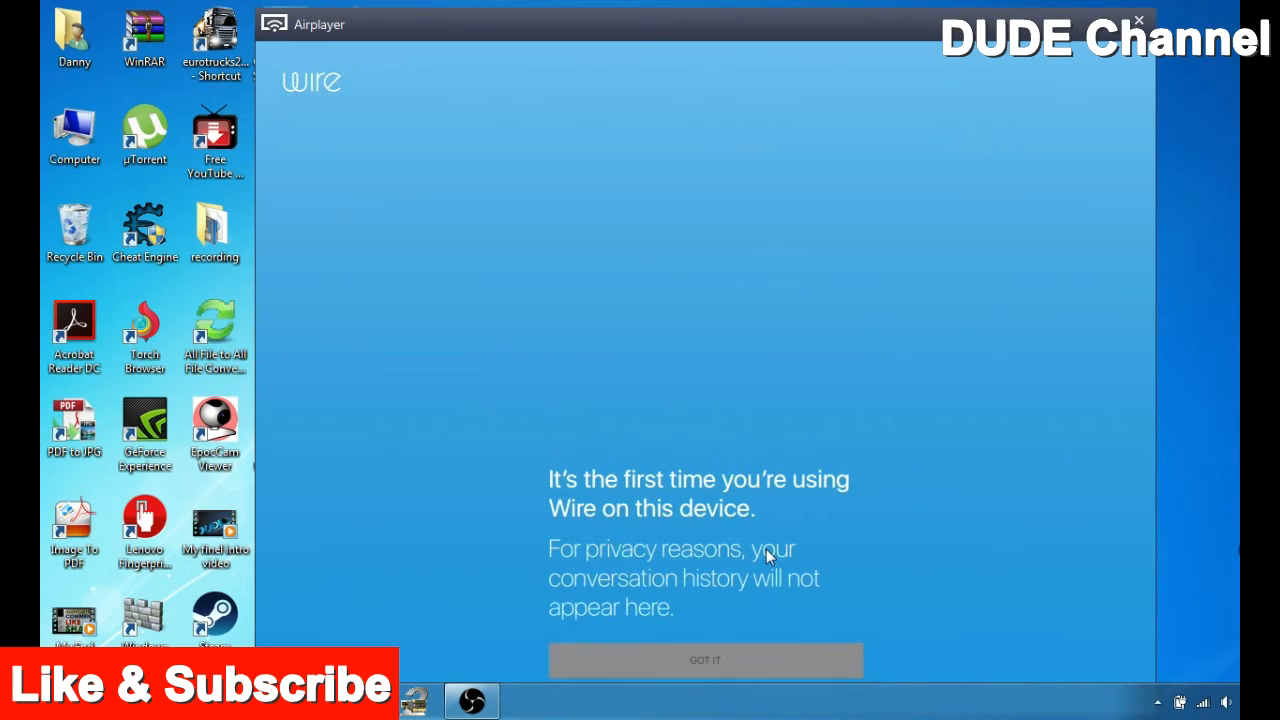
click(704, 660)
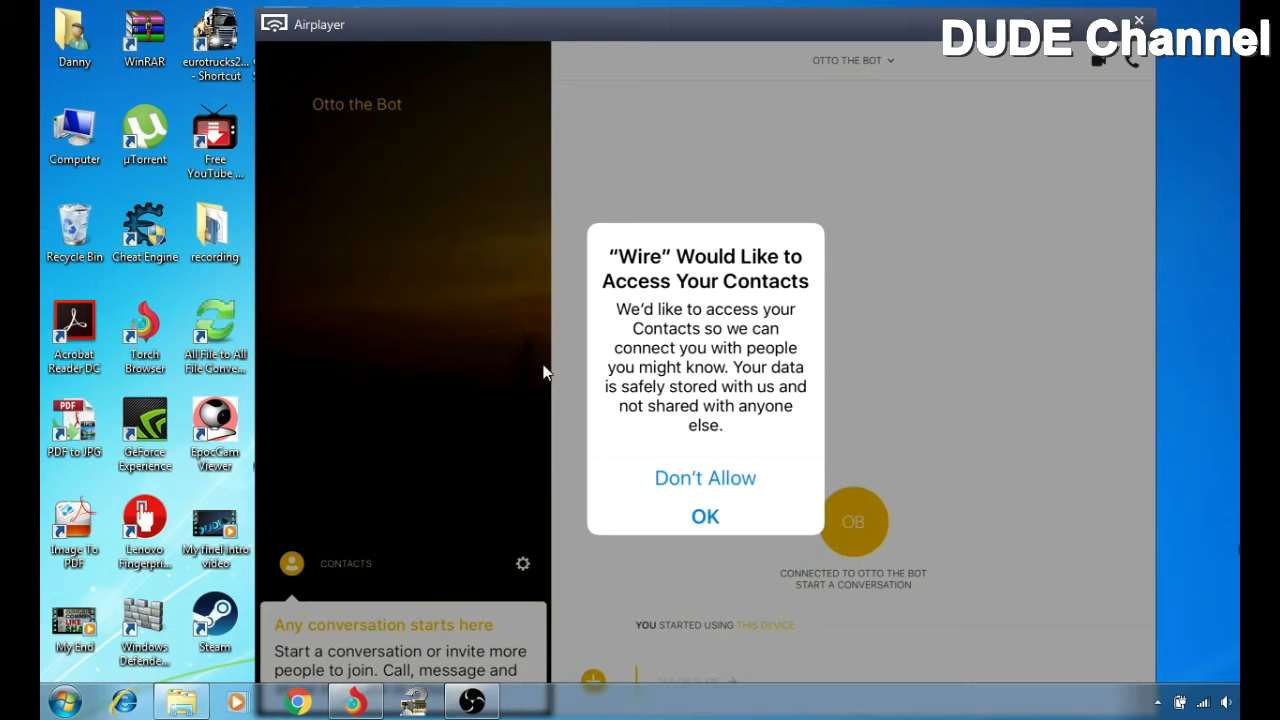
Answer the contacts-access alert, leaving the Otto the Bot conversation open
click(704, 516)
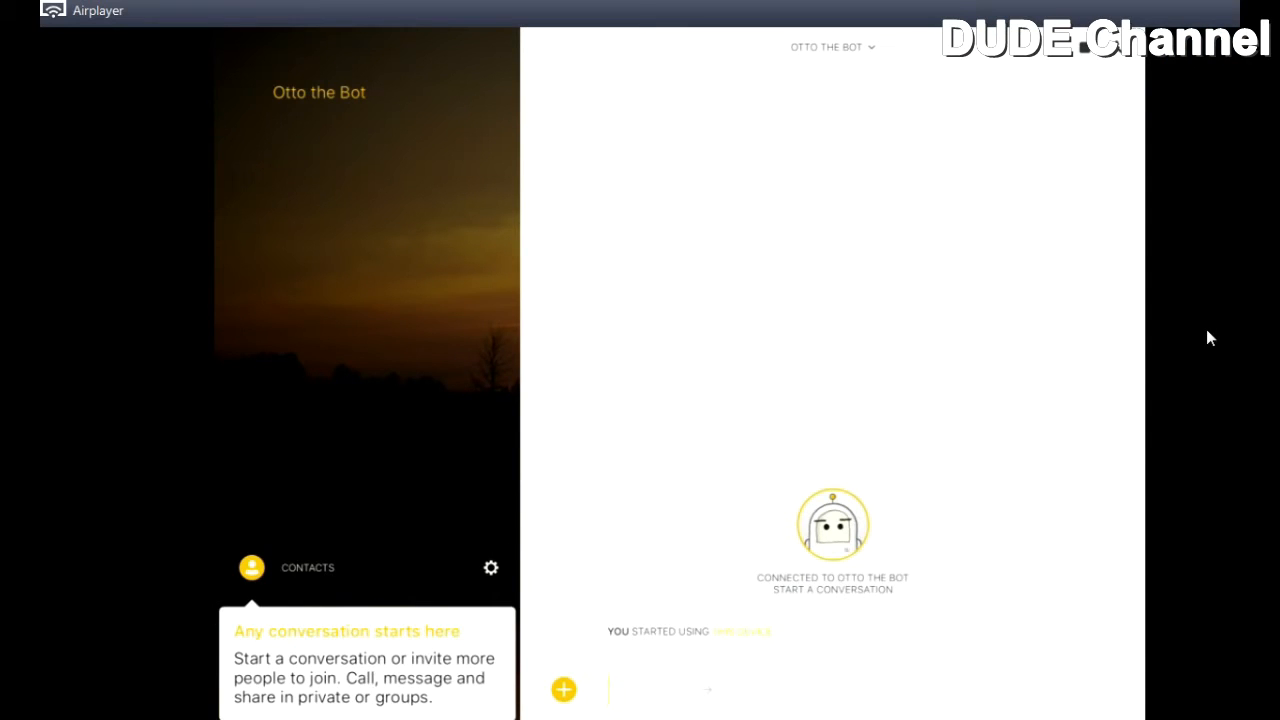
mouse_move(1184, 352)
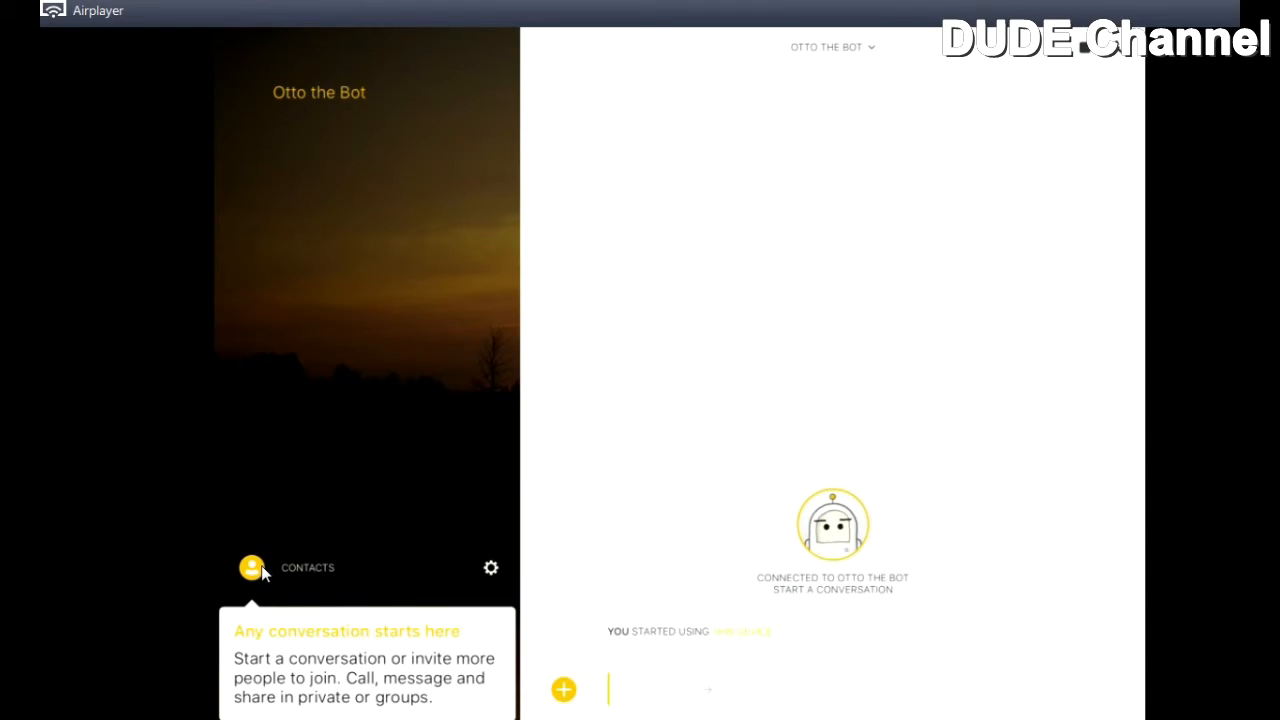
click(252, 568)
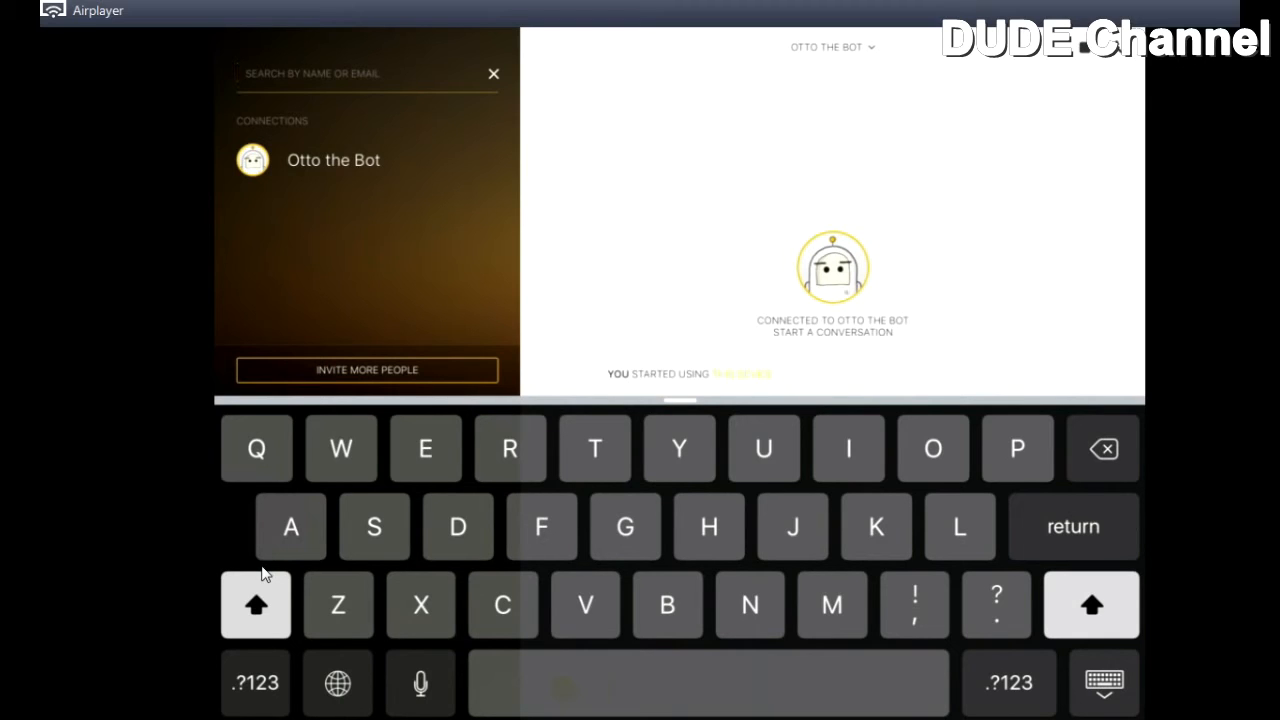
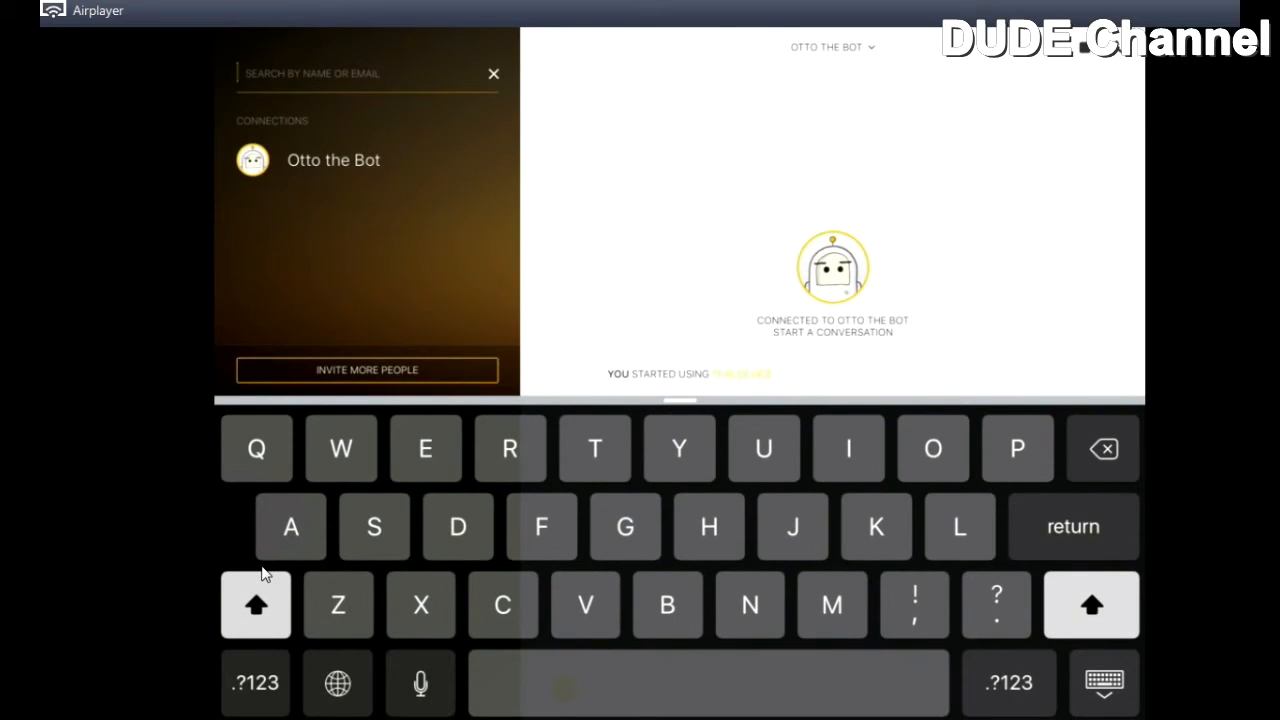
mouse_move(362, 656)
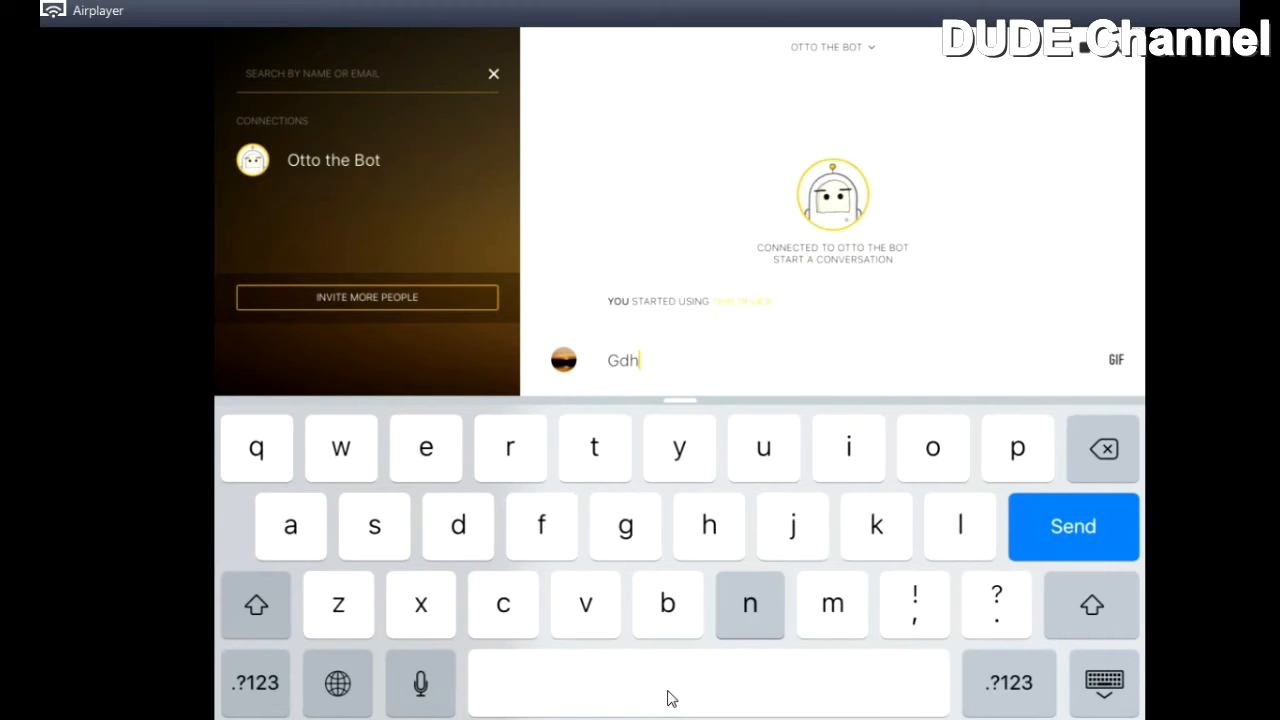
Send a 'Hi' message to Otto the Bot from the message field
click(1102, 448)
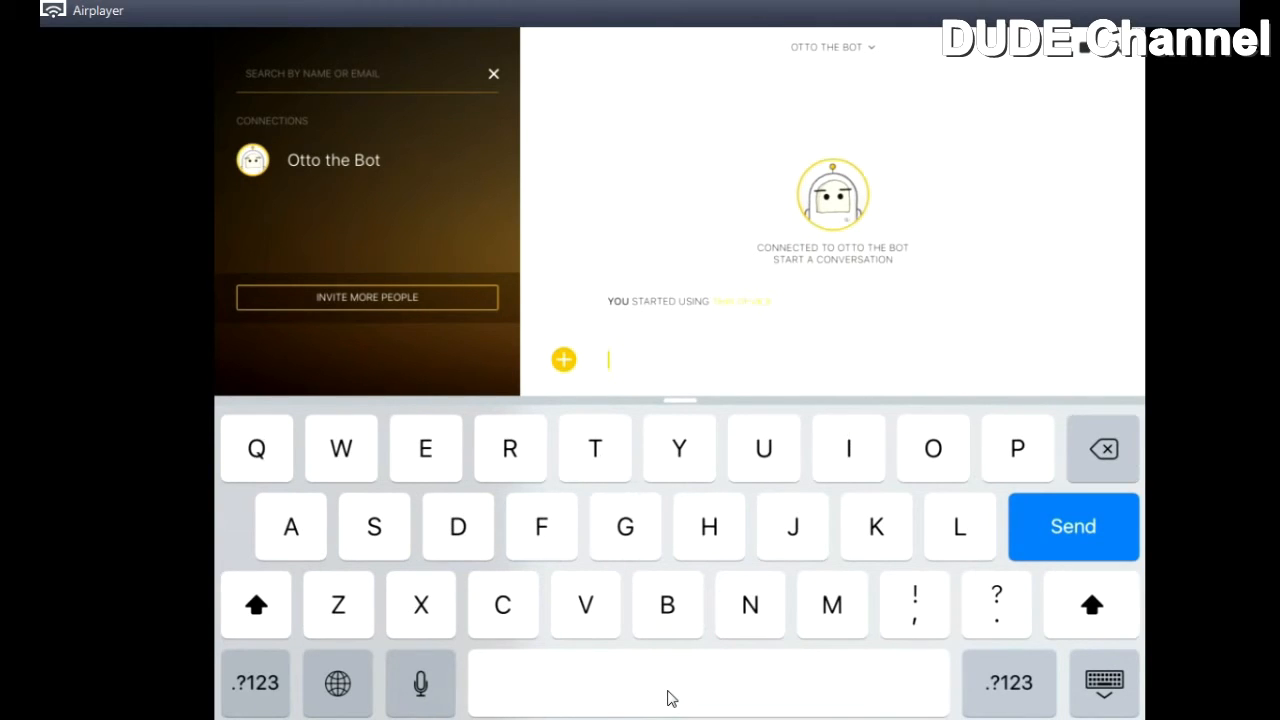
text(Hi)
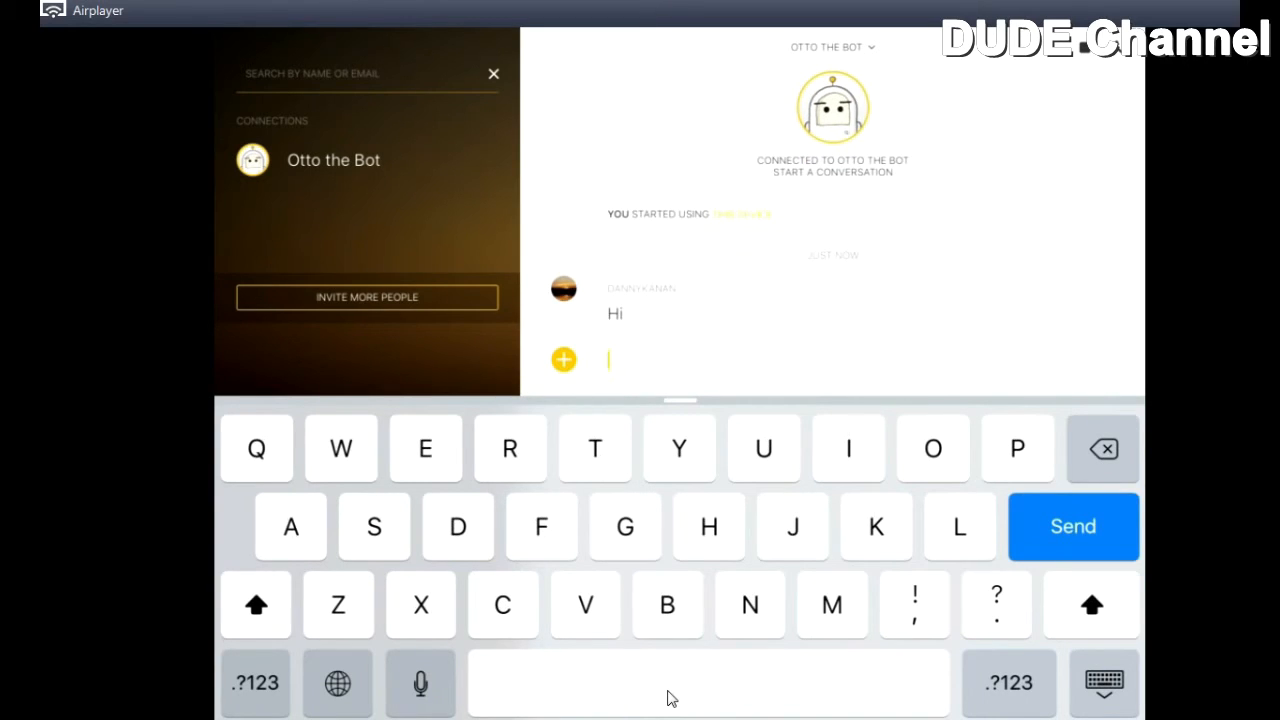
click(1072, 526)
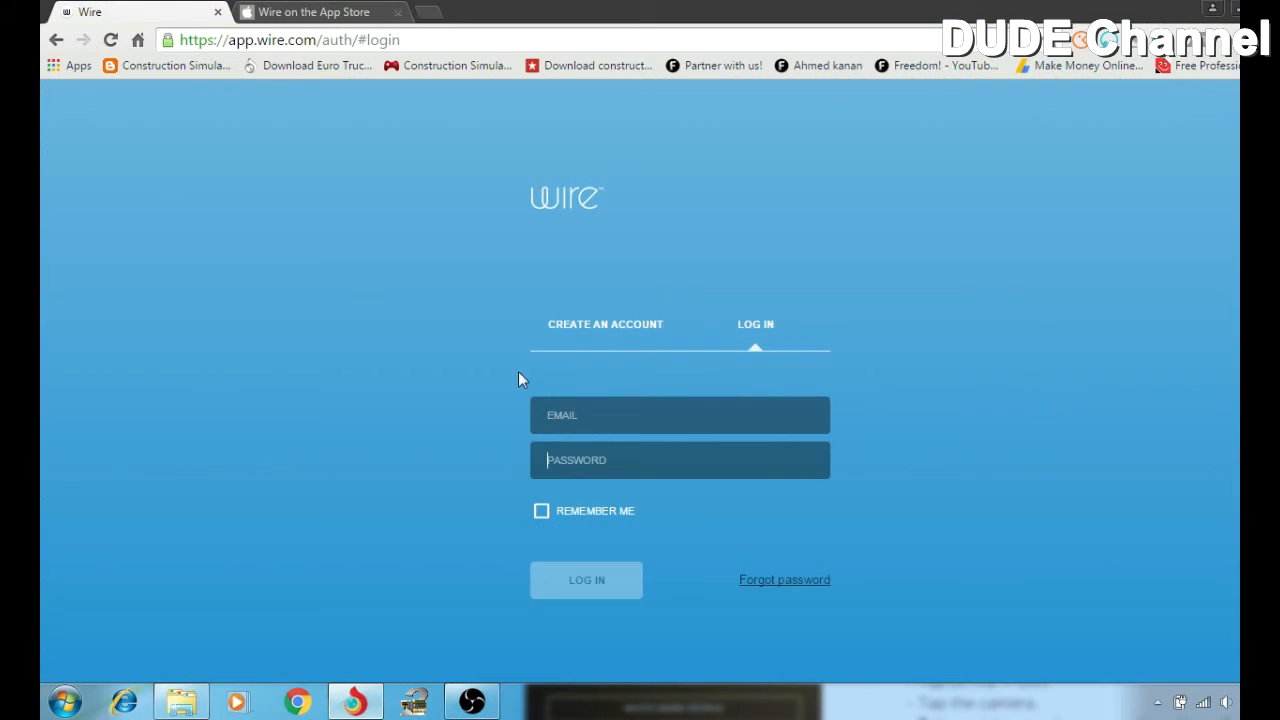
mouse_move(284, 370)
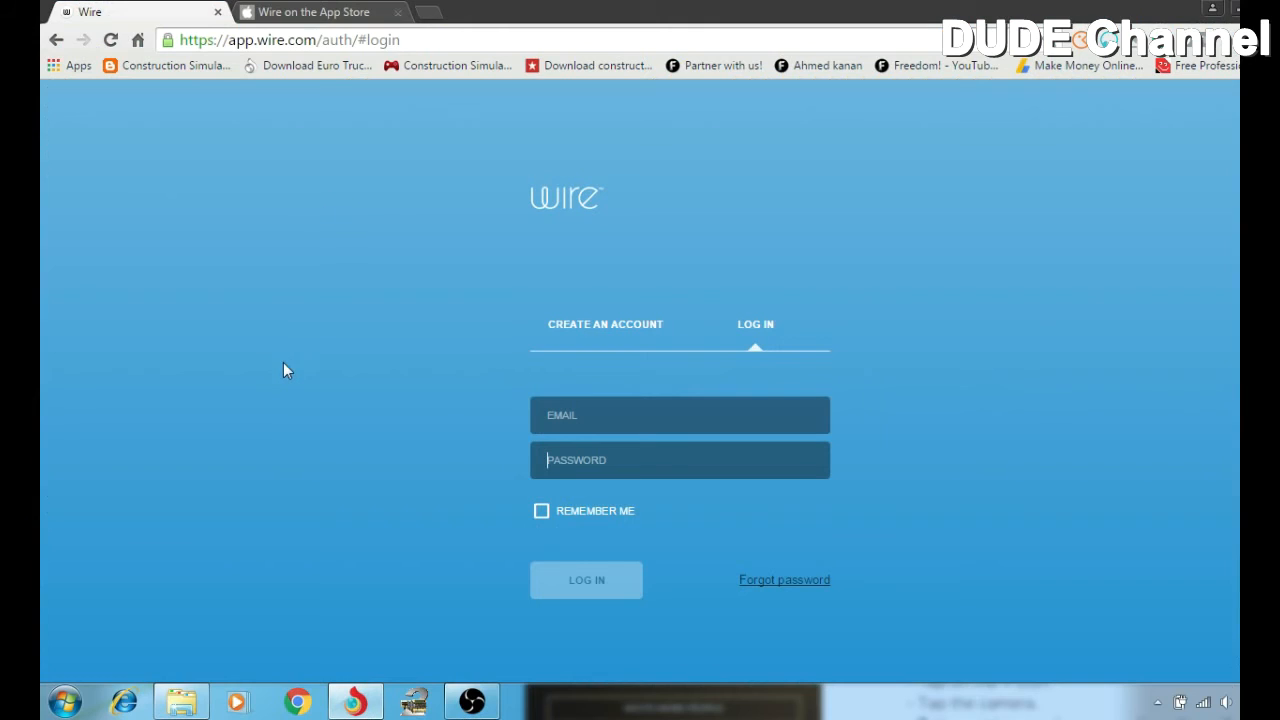
mouse_move(292, 364)
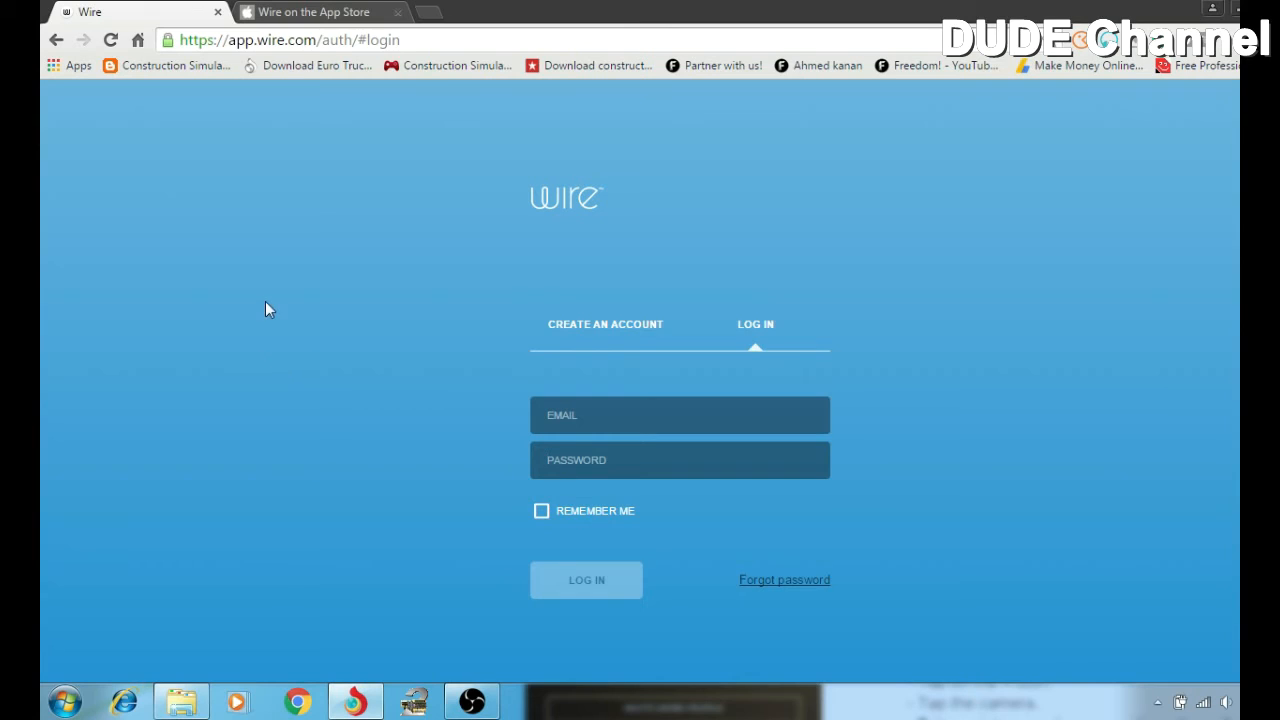
mouse_move(260, 292)
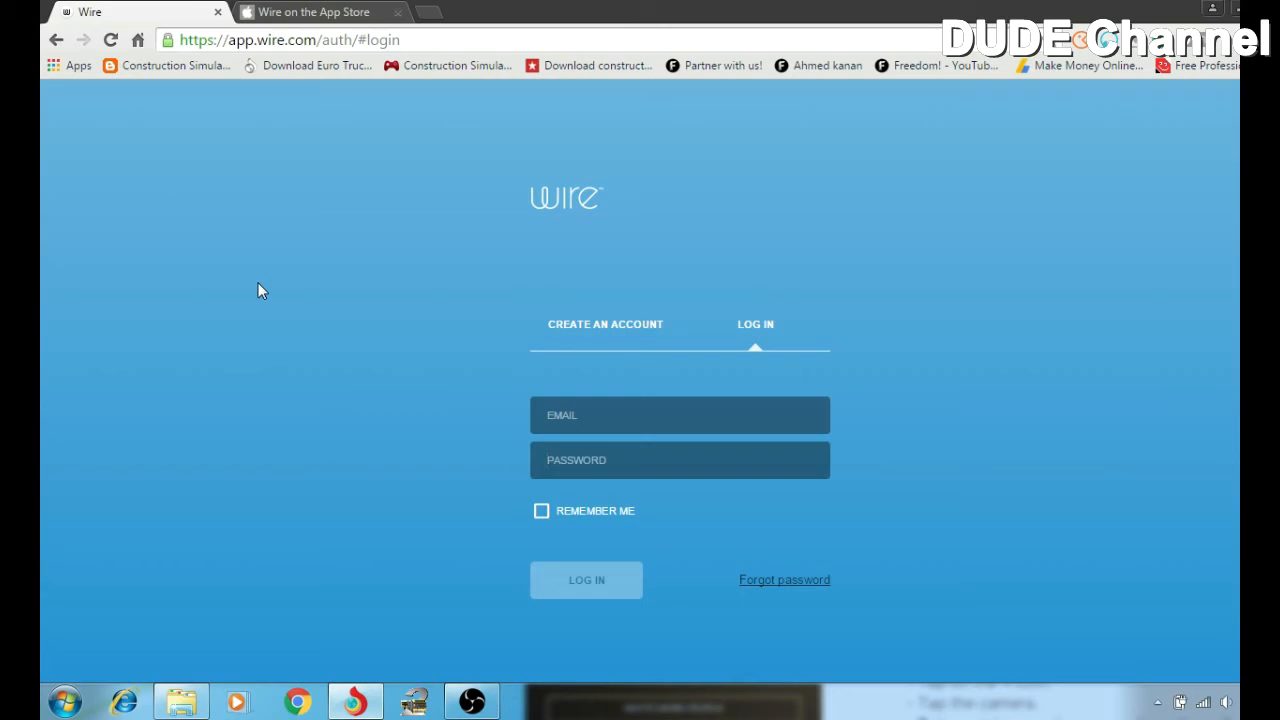
mouse_move(336, 492)
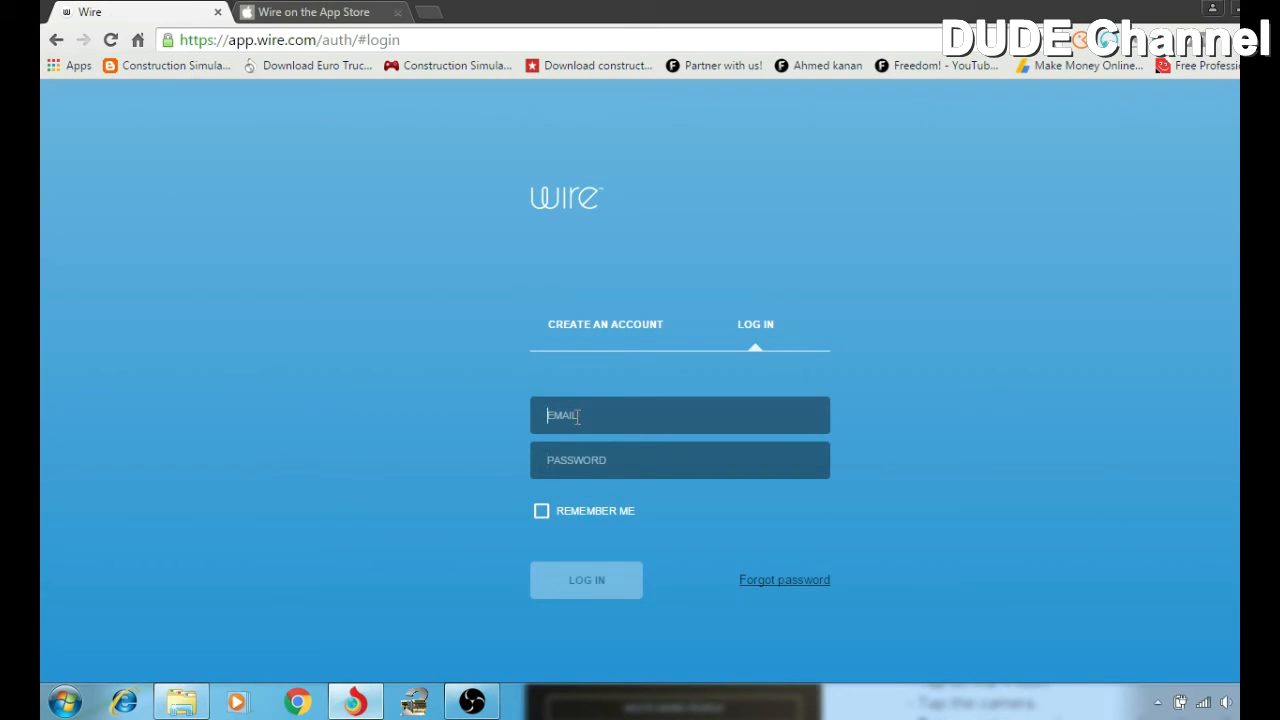
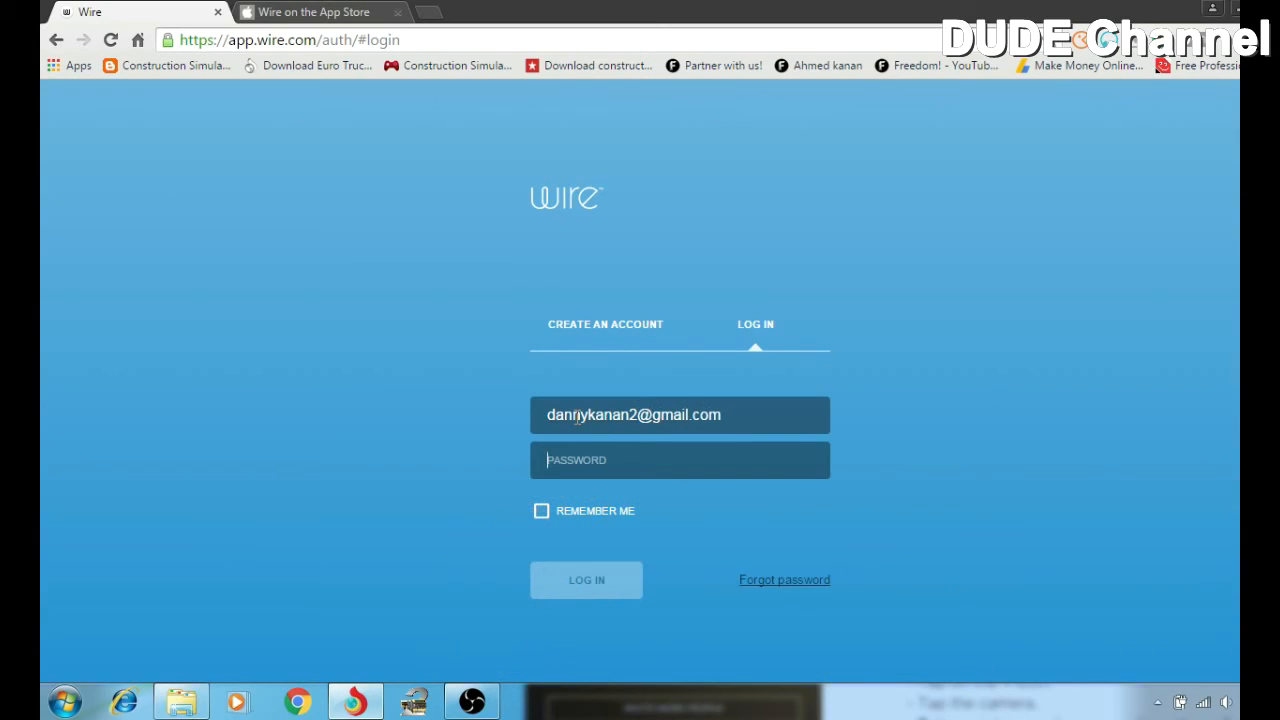
text(••••)
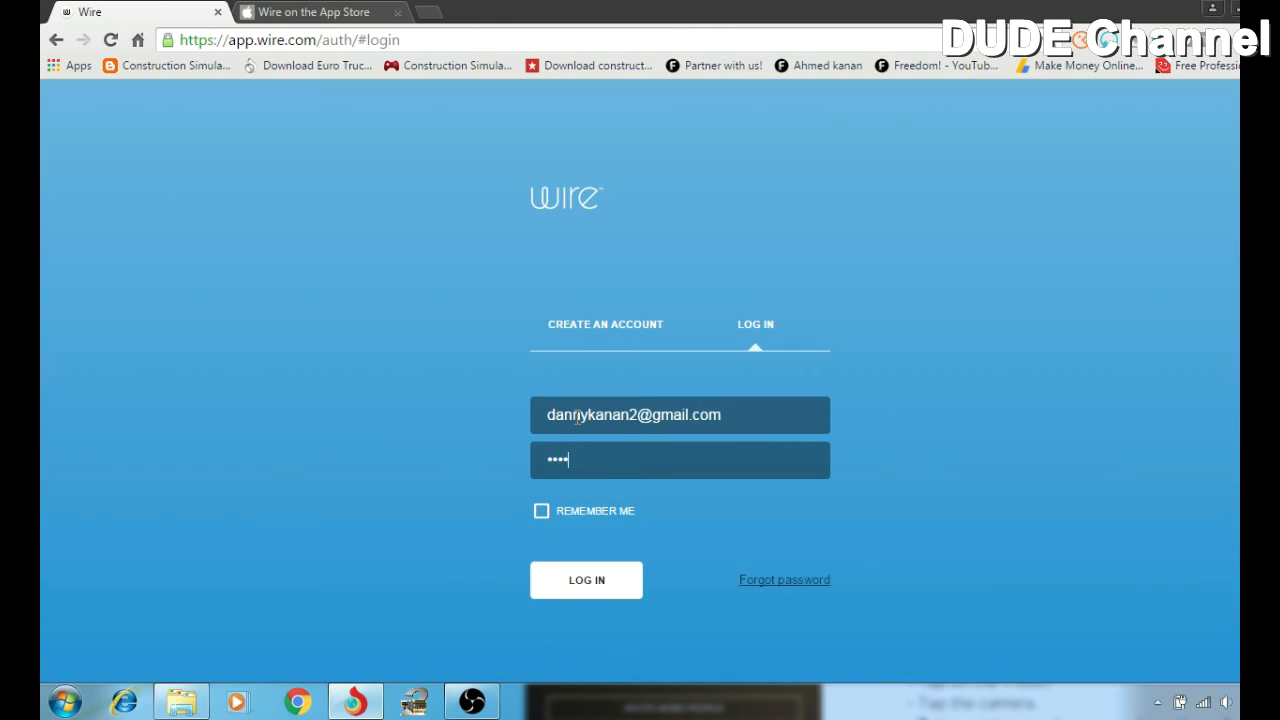
key(Backspace)
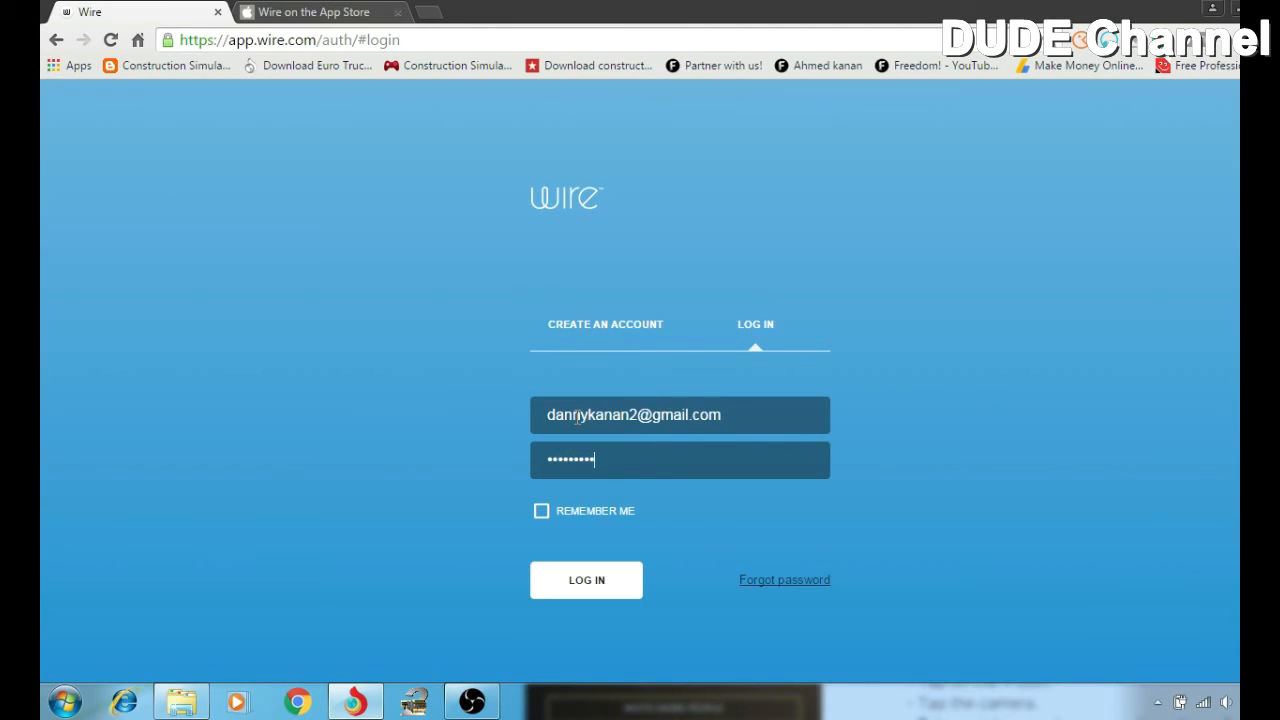
click(586, 580)
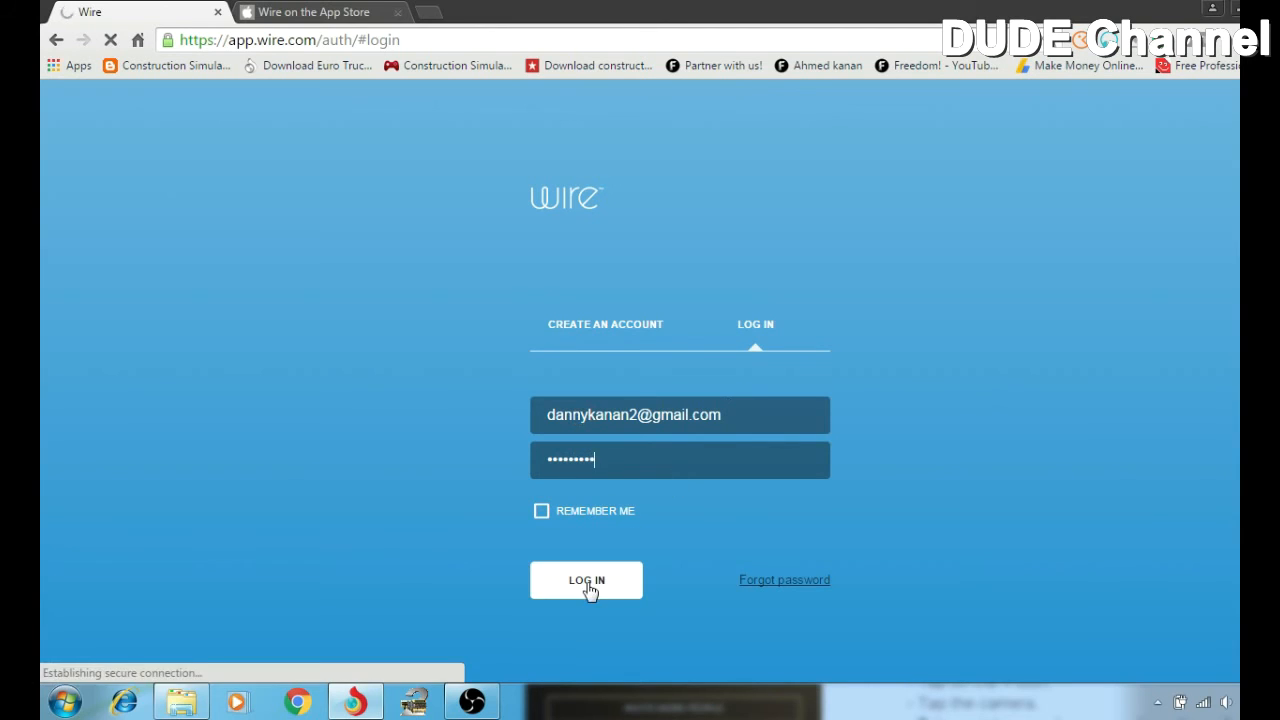
click(586, 580)
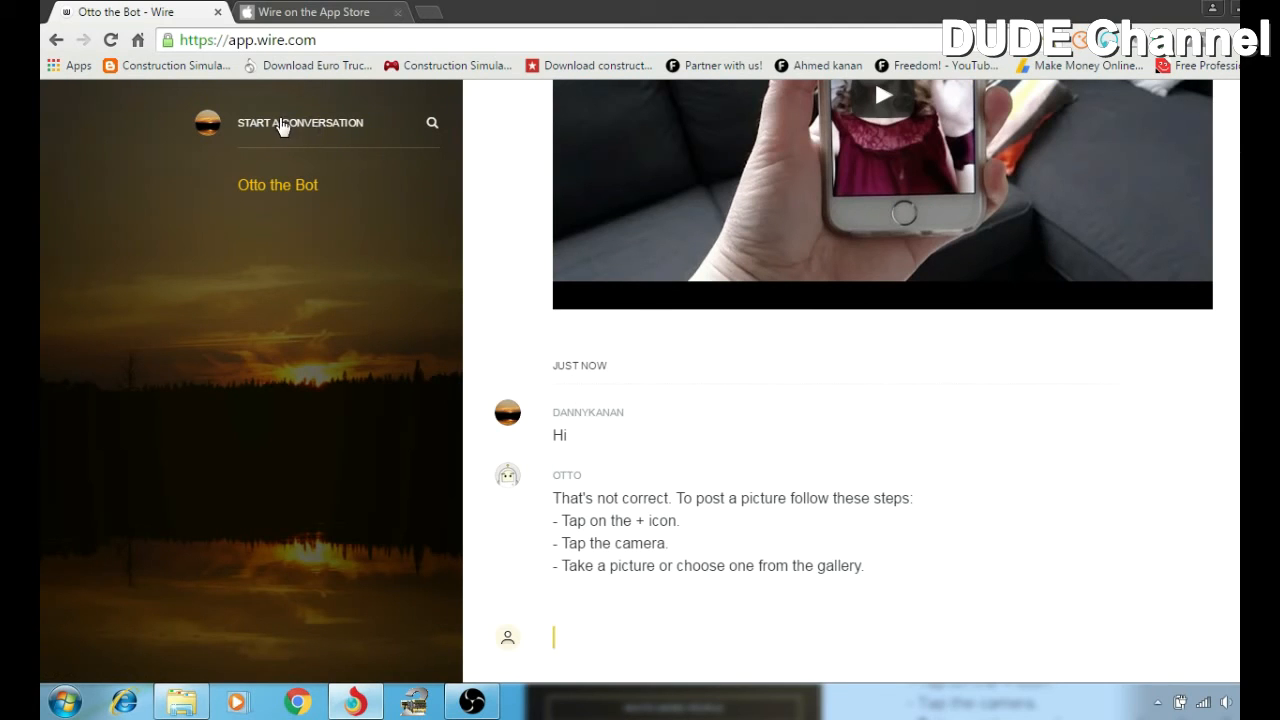
mouse_move(290, 136)
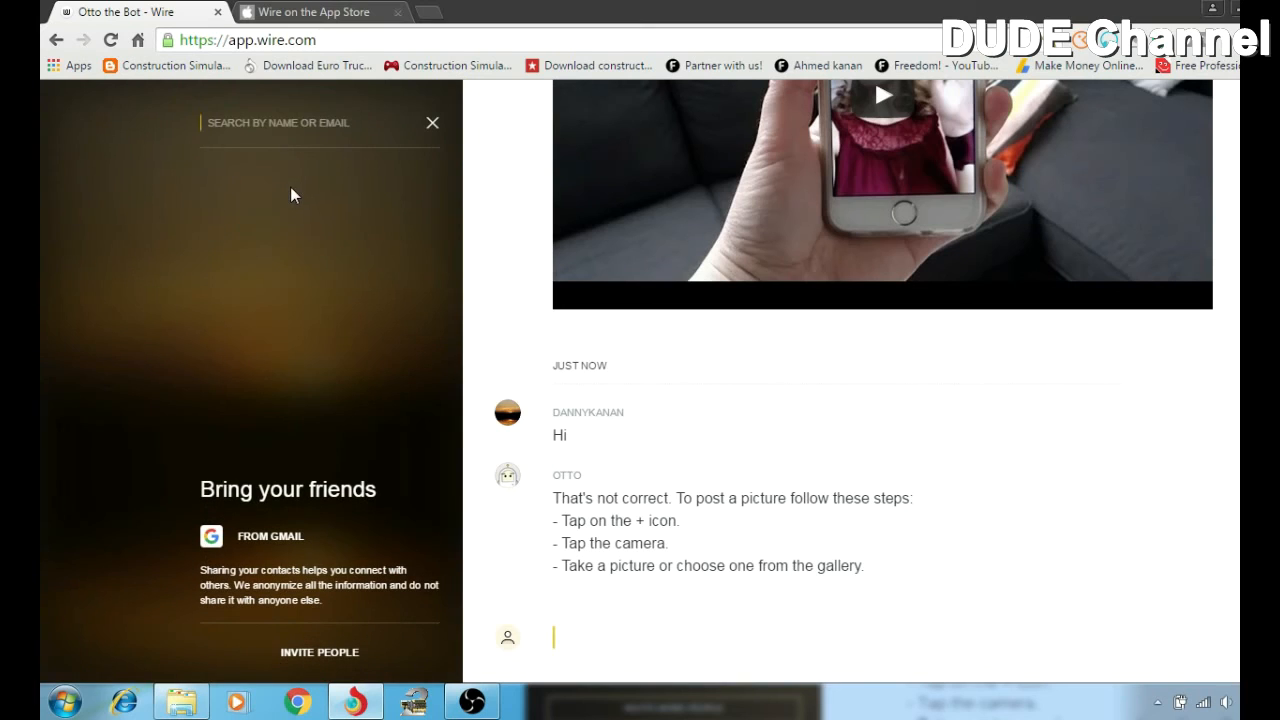
mouse_move(300, 196)
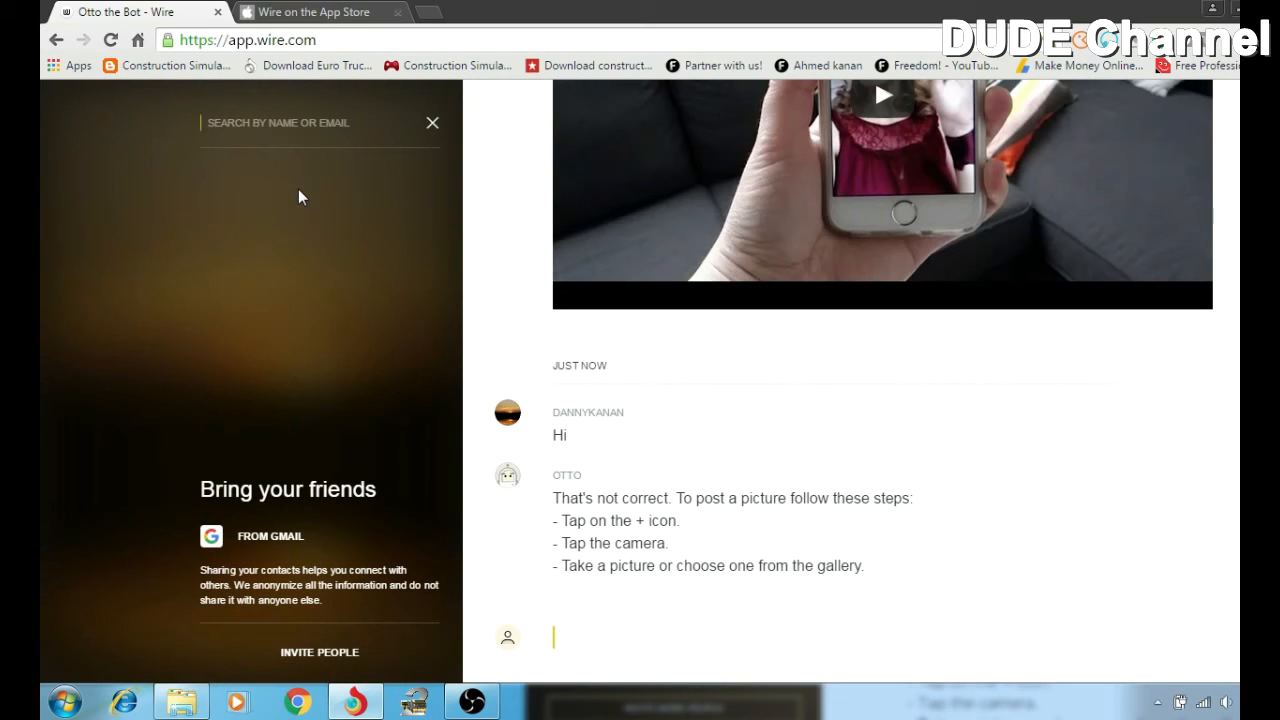
mouse_move(436, 132)
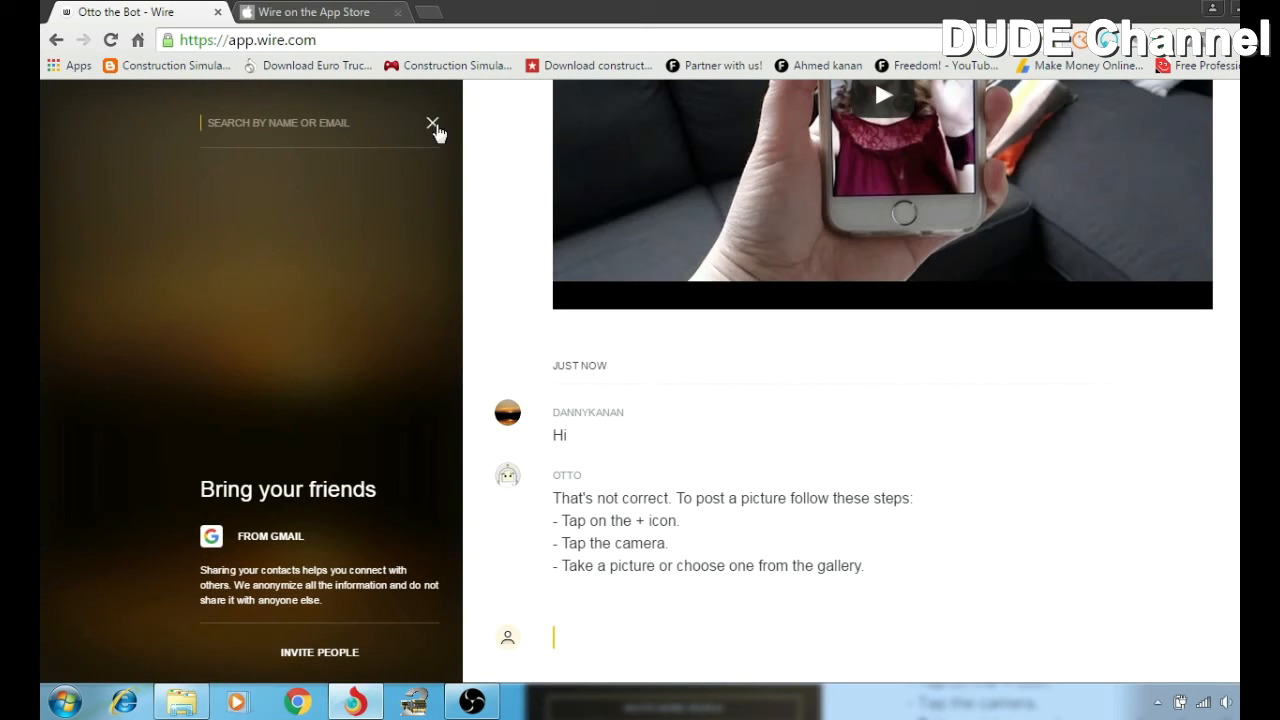
Close the people search panel, returning to the Otto the Bot chat
click(432, 124)
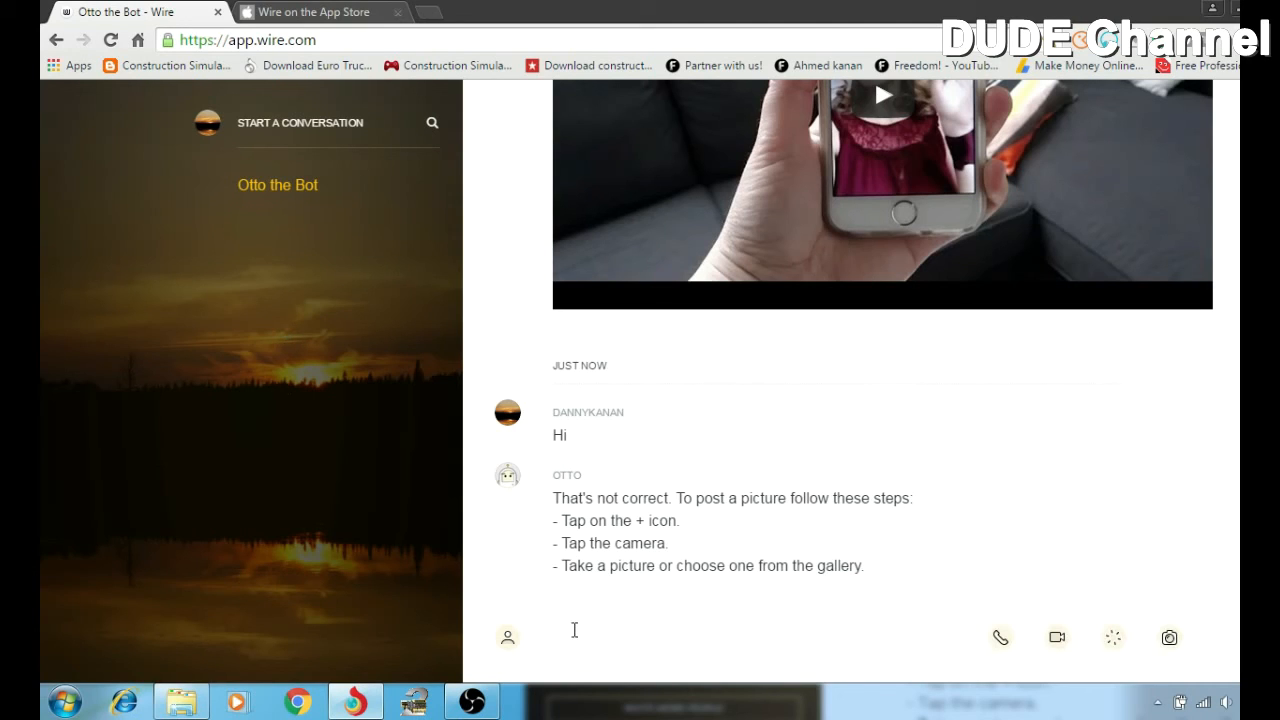
text(h)
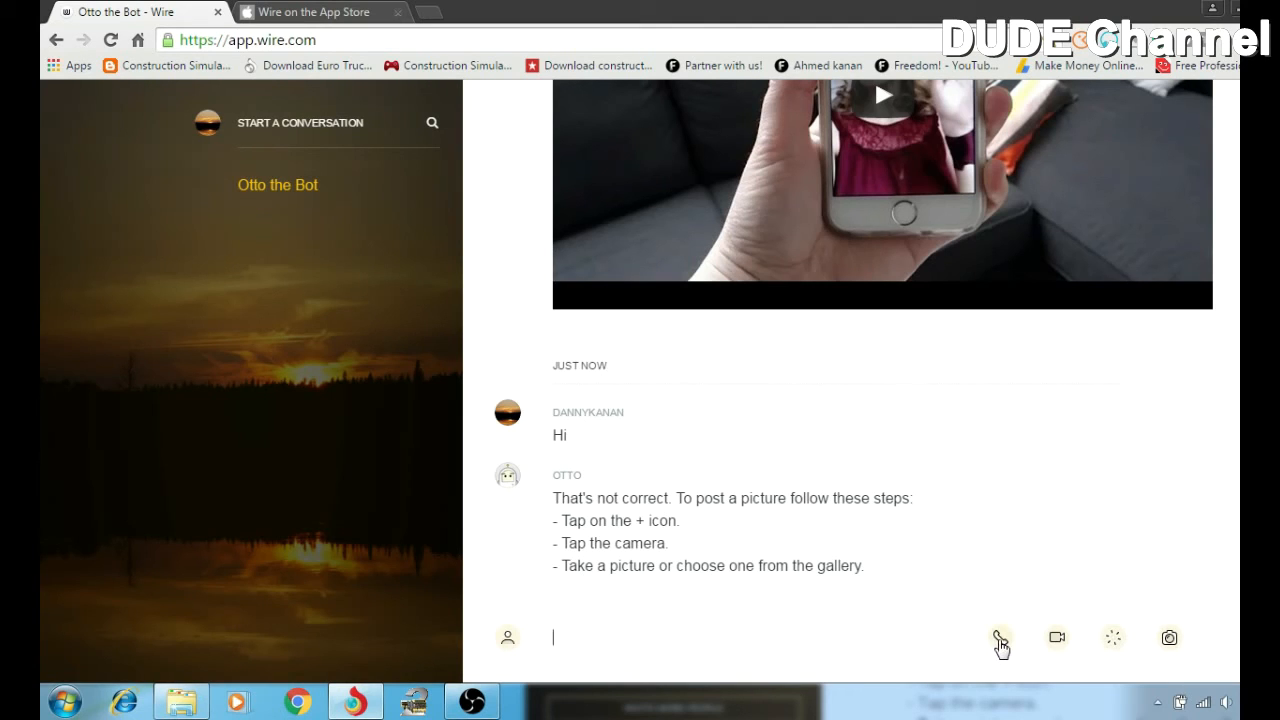
mouse_move(1000, 638)
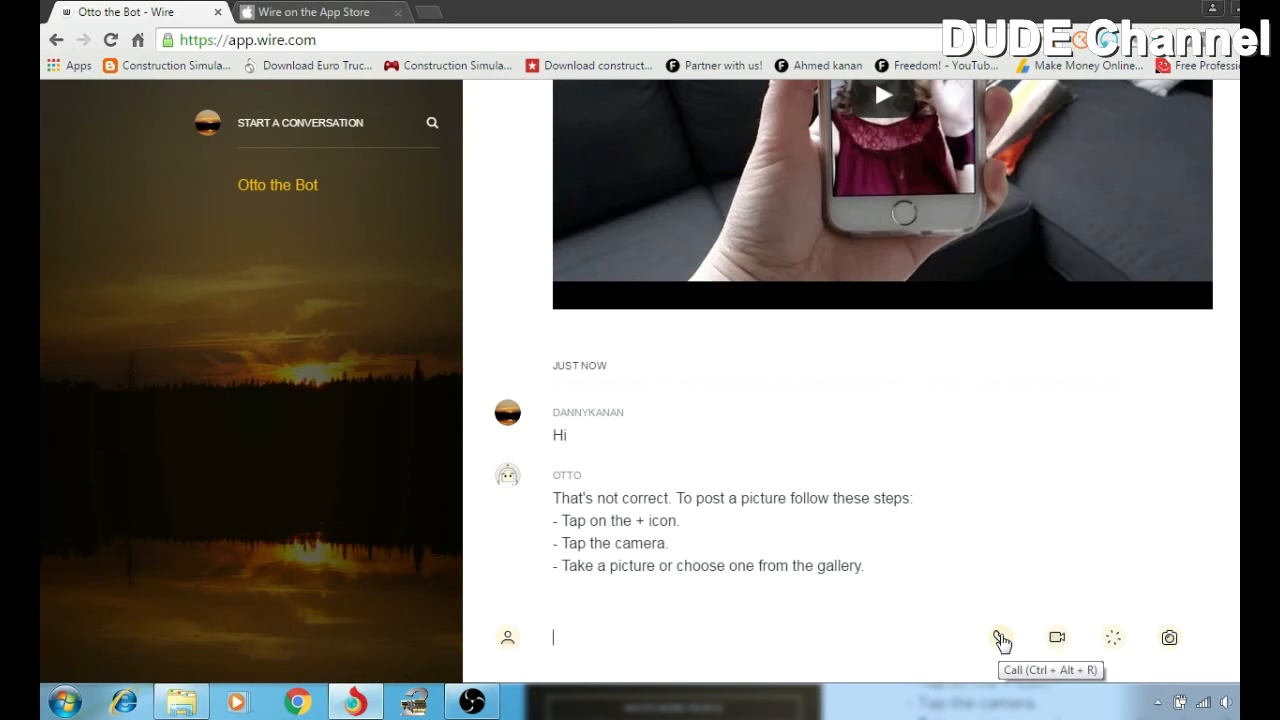
mouse_move(1056, 640)
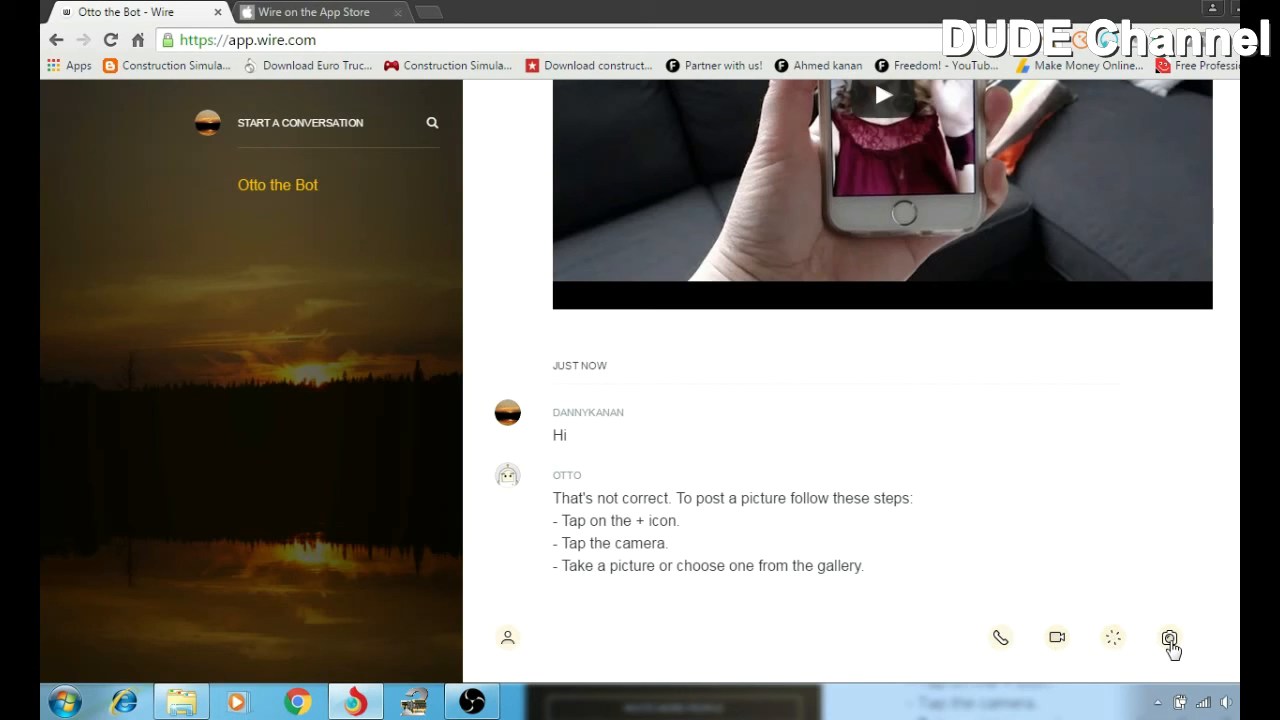
mouse_move(1170, 638)
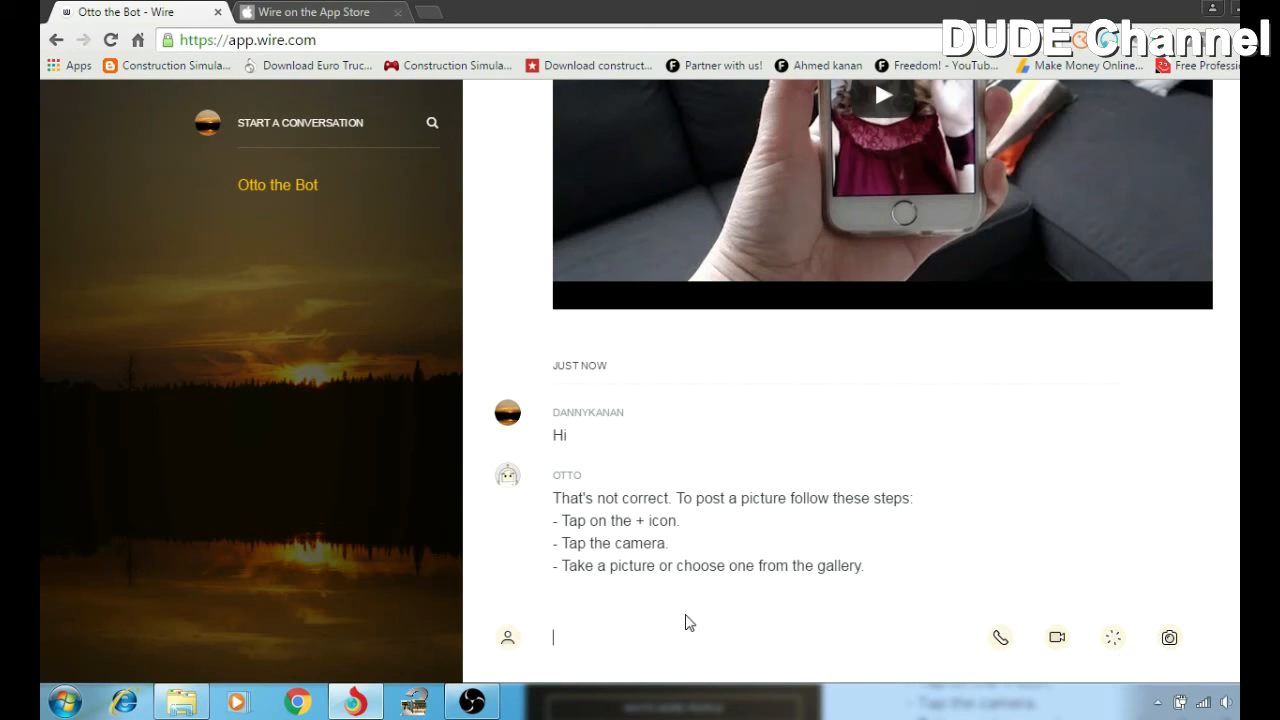
mouse_move(678, 628)
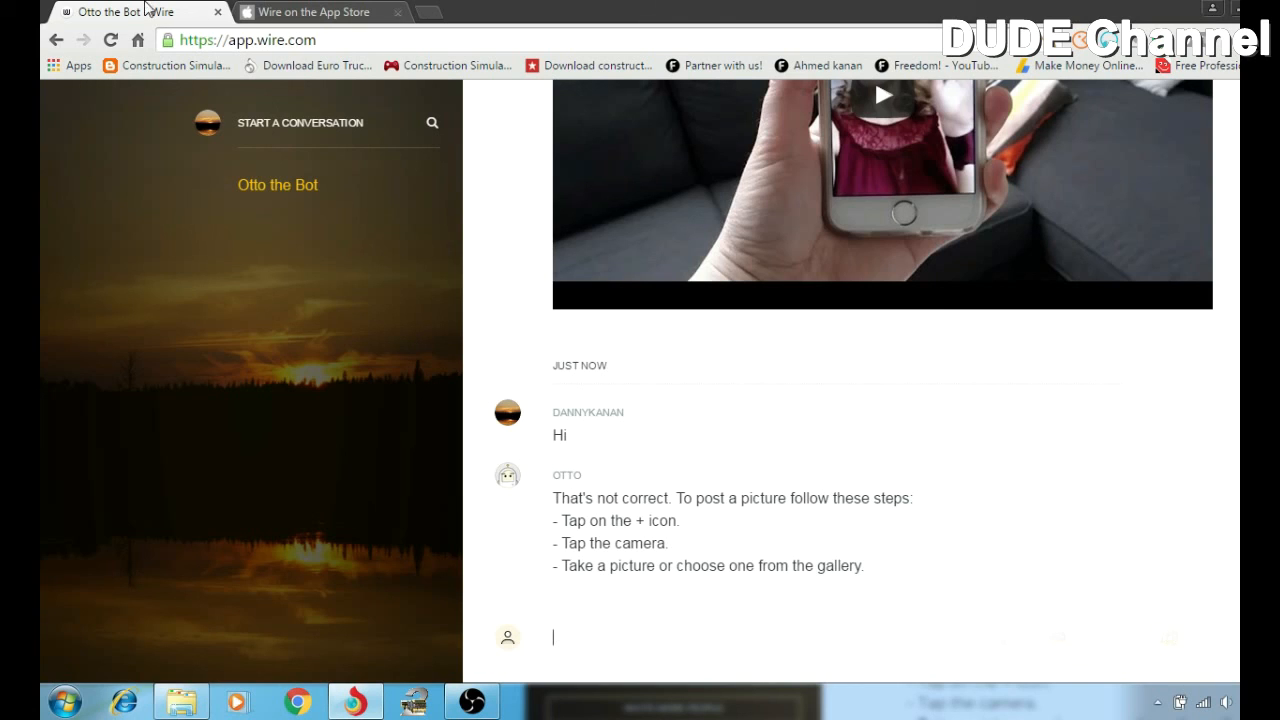
mouse_move(228, 114)
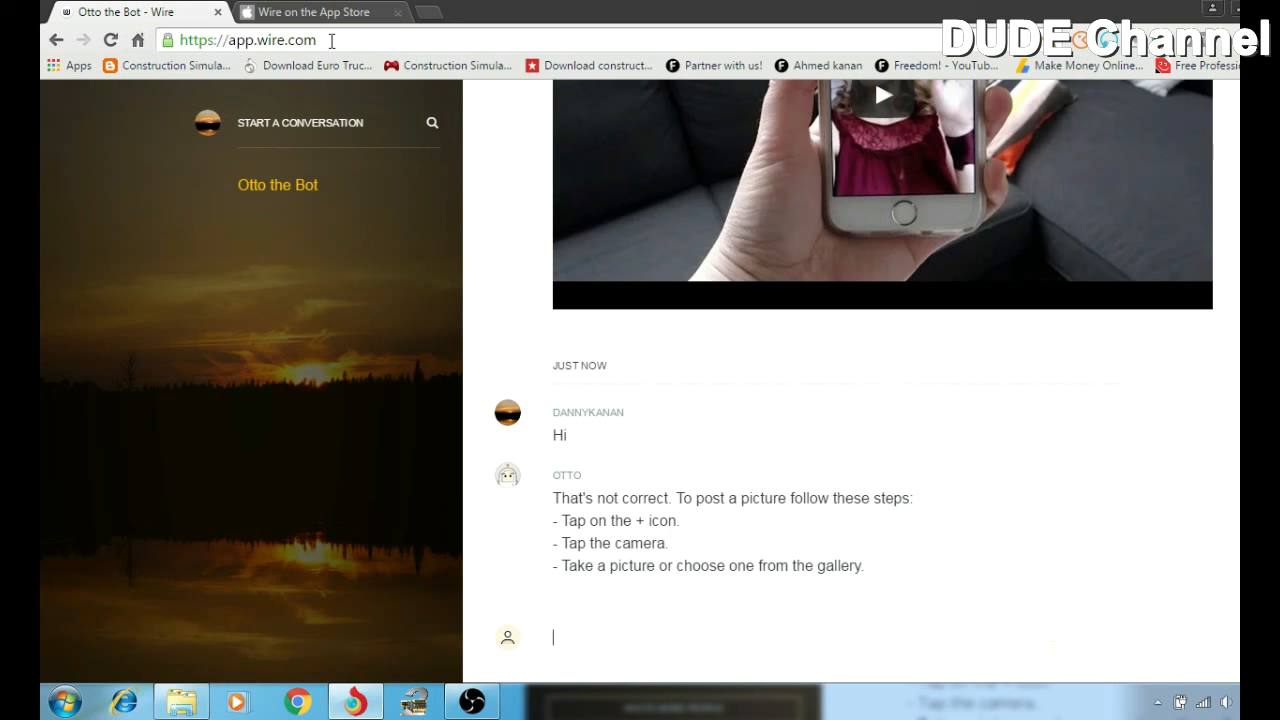
click(312, 12)
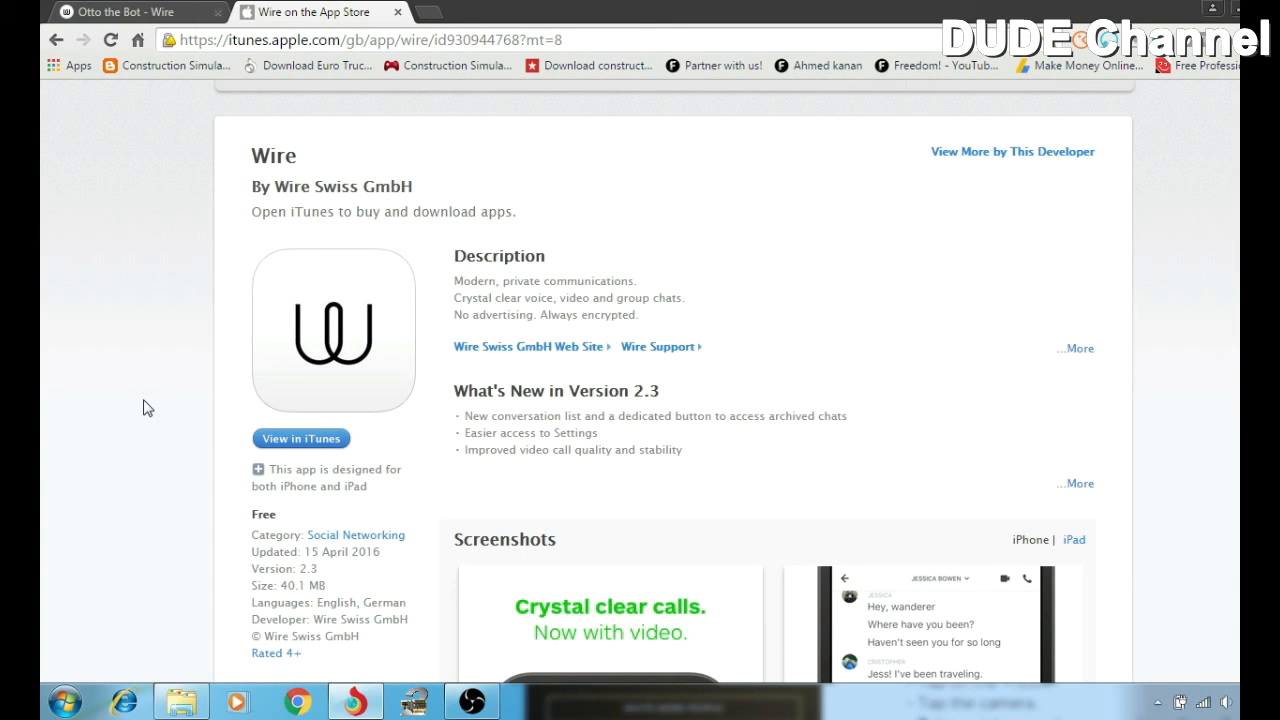
mouse_move(156, 408)
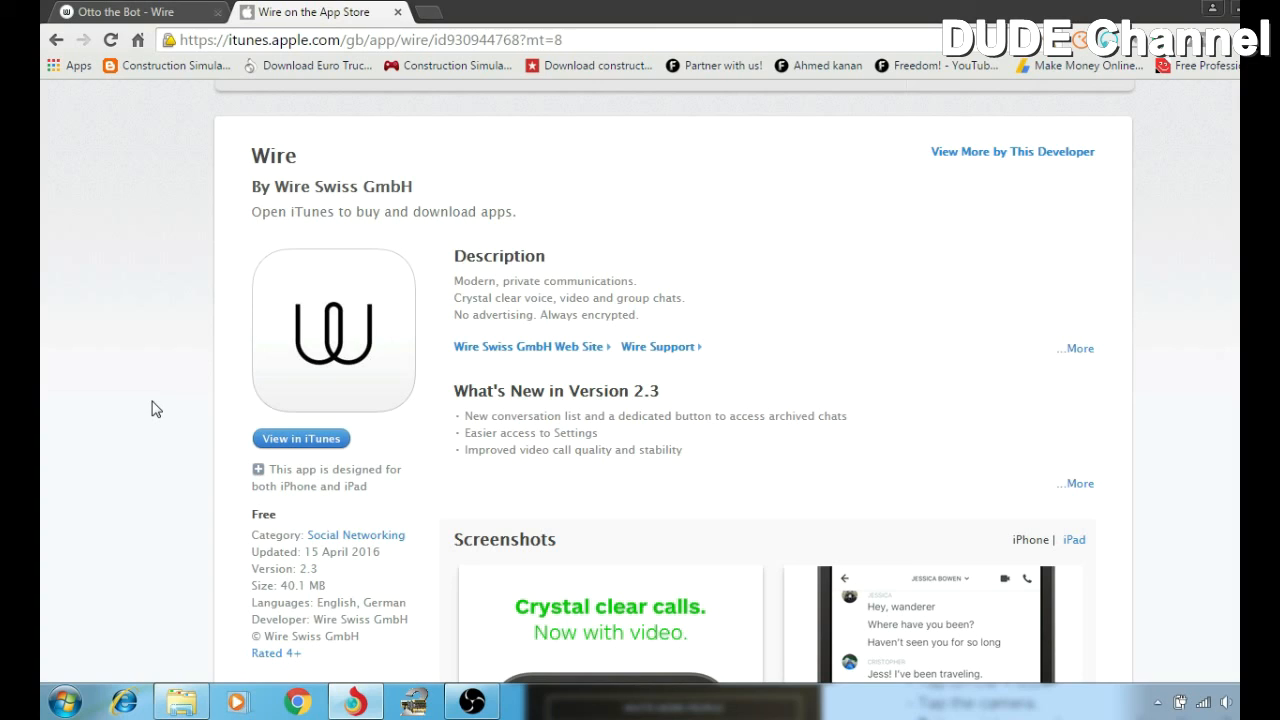
mouse_move(1160, 308)
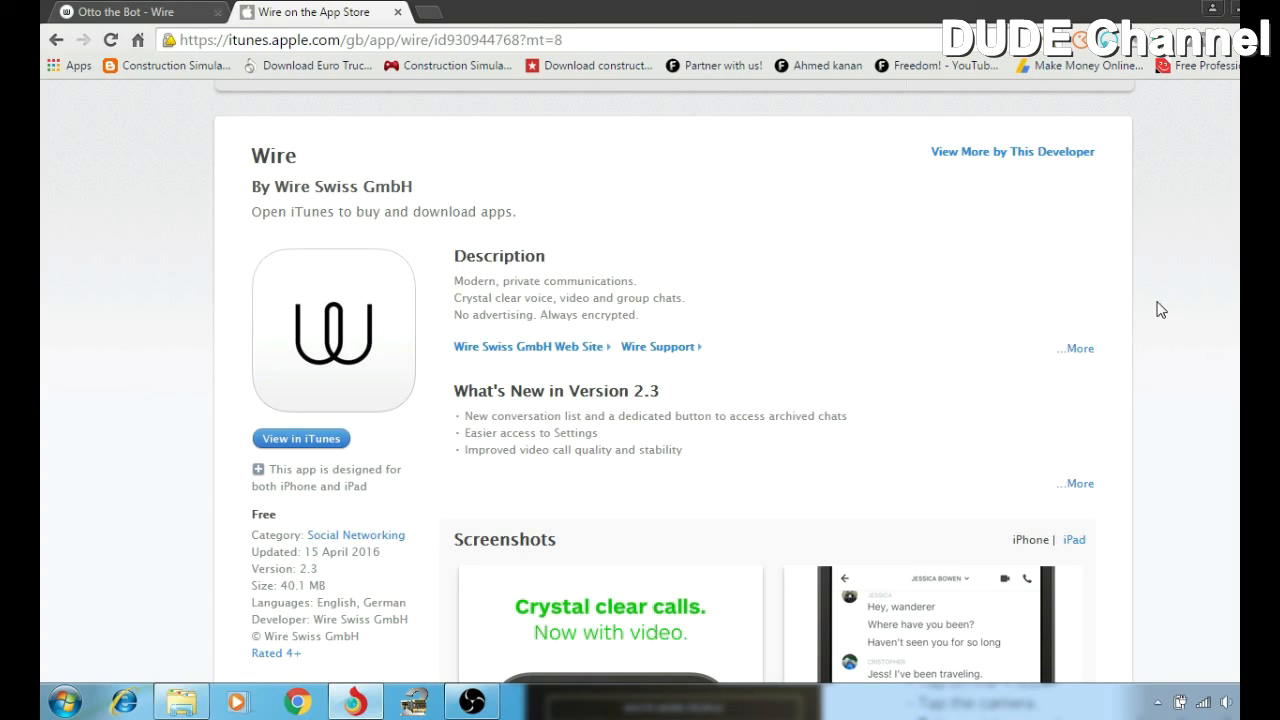